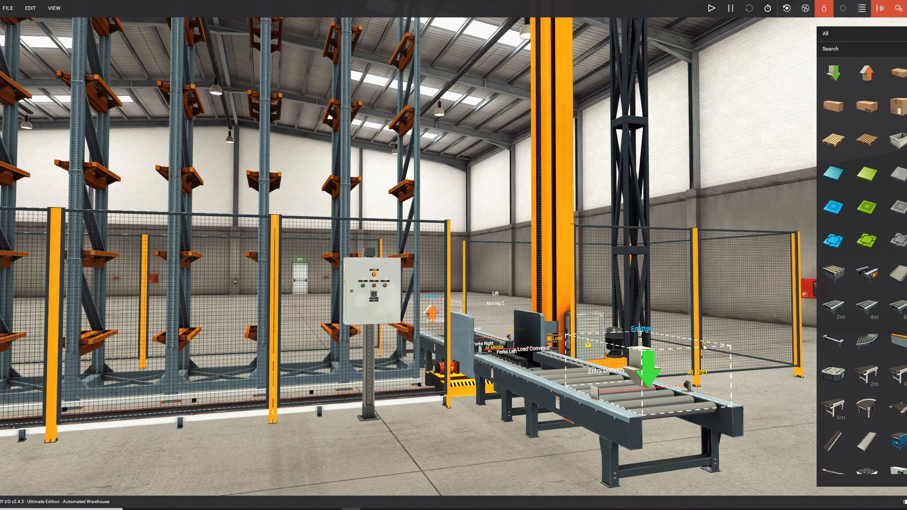
pyautogui.moveTo(292, 283)
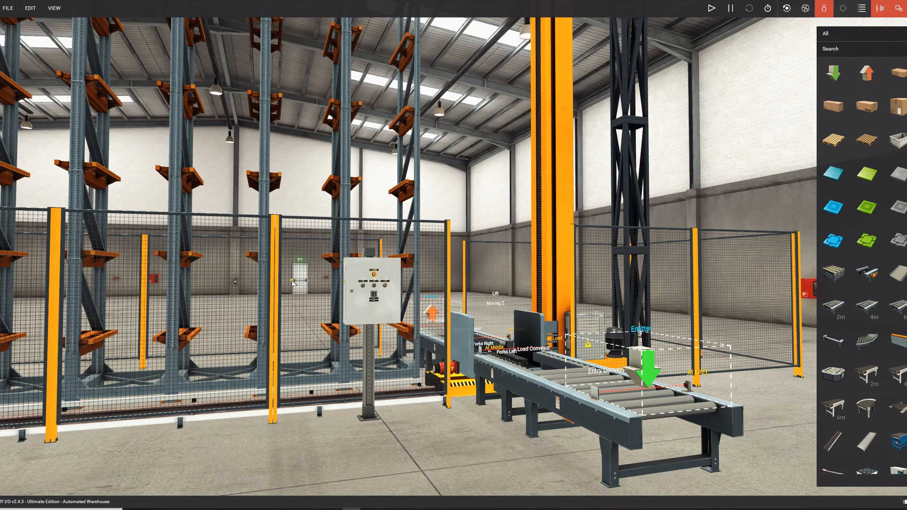
pyautogui.moveTo(306, 291)
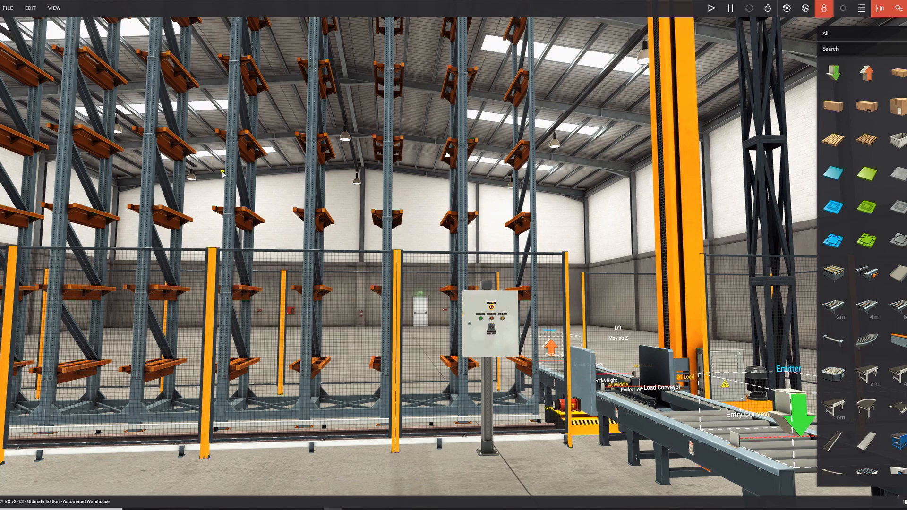
pyautogui.moveTo(231, 187)
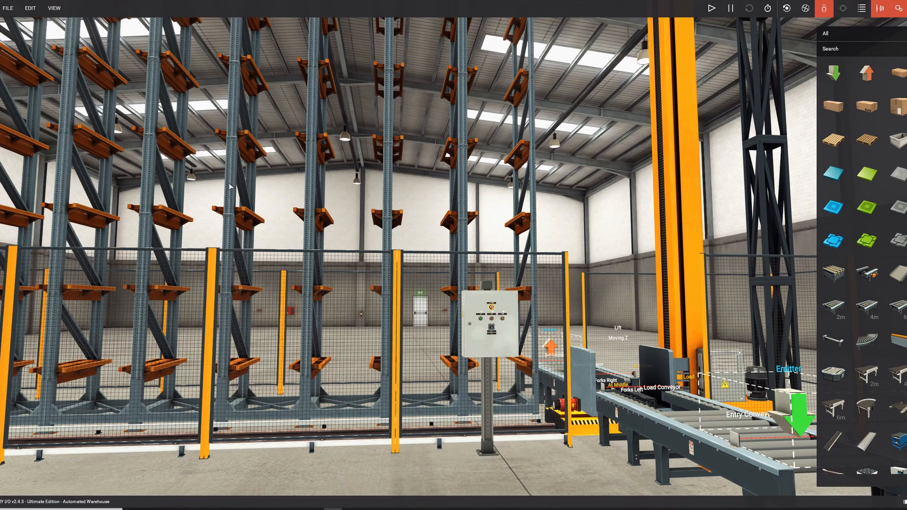
# Step: Check the scene's driver settings and the list of available drivers via File > Drivers
pyautogui.click(8, 7)
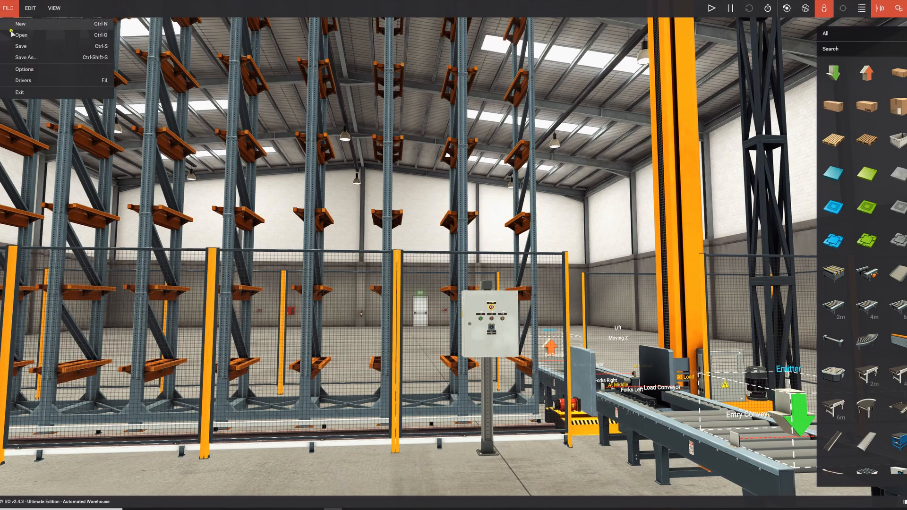
pyautogui.click(23, 80)
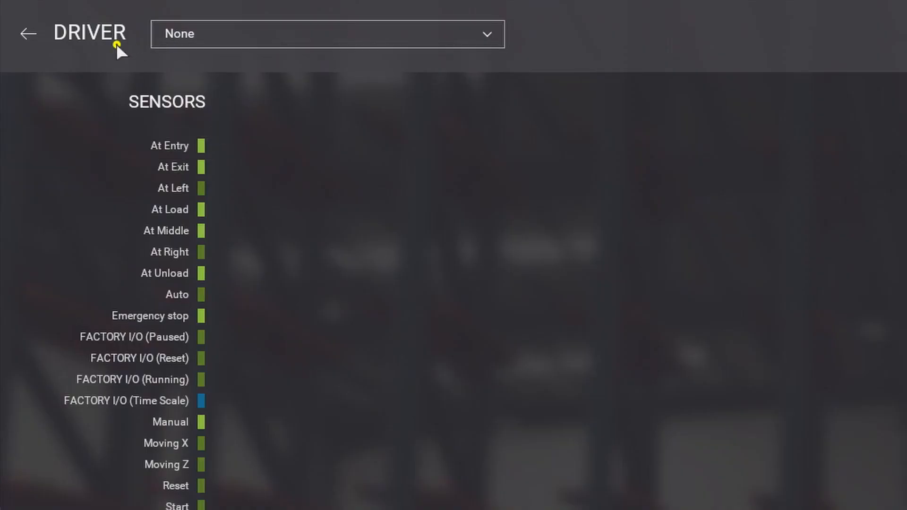
pyautogui.click(326, 34)
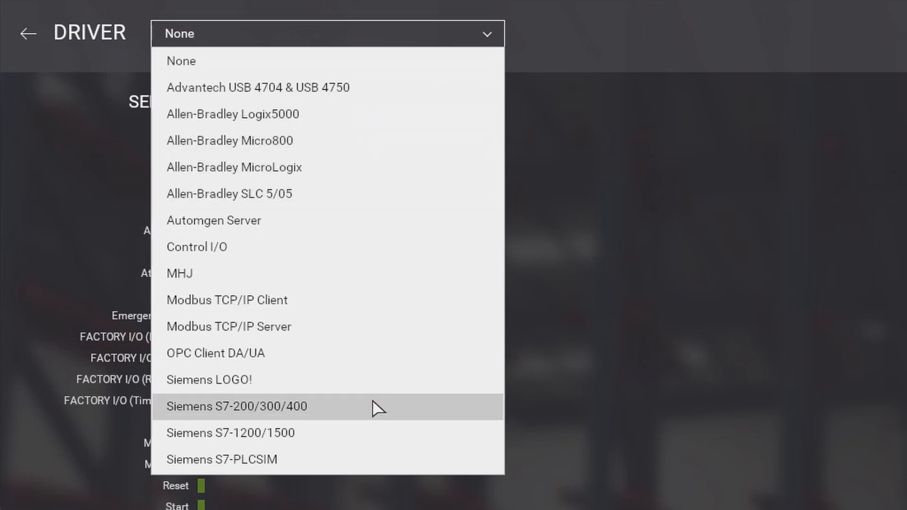
pyautogui.moveTo(373, 374)
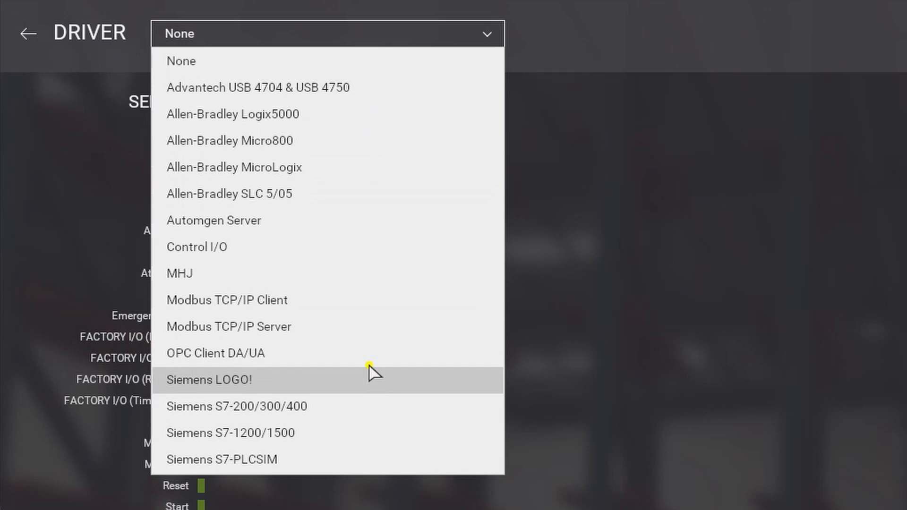
pyautogui.moveTo(365, 296)
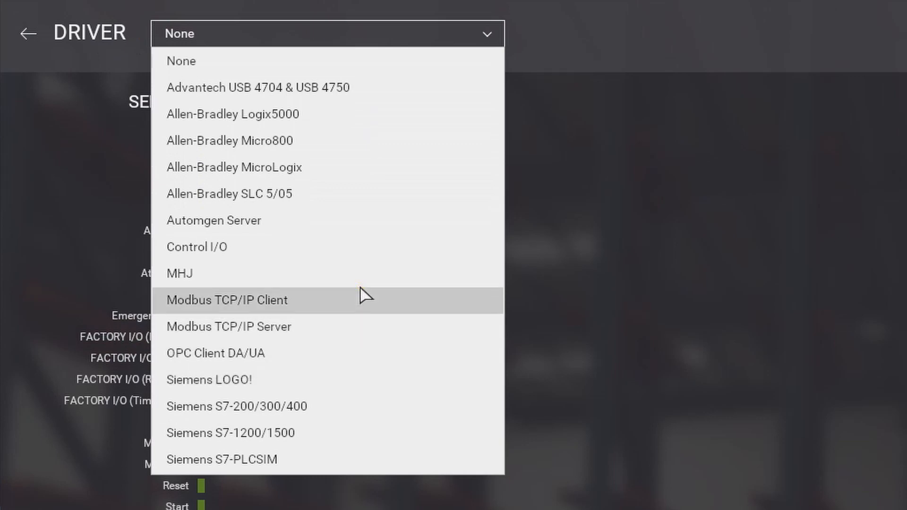
pyautogui.moveTo(371, 341)
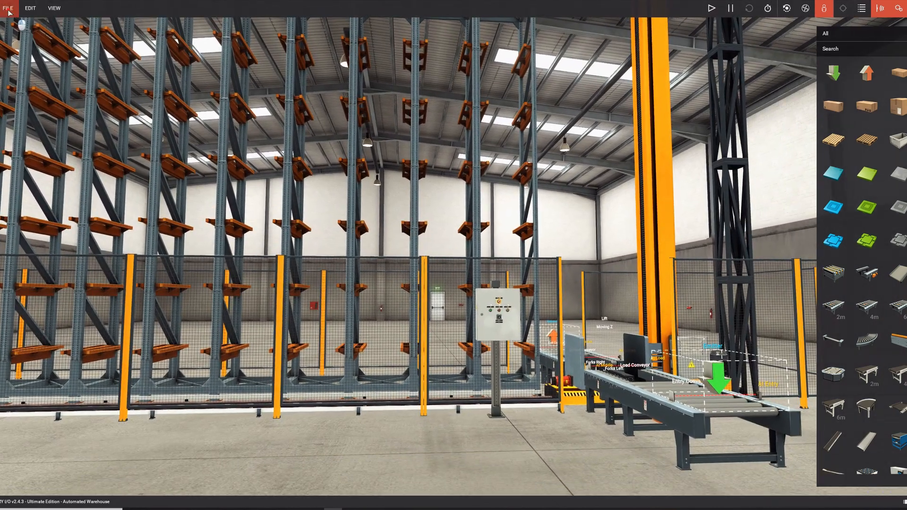
# Step: Open the saved scene '3 - Filling Tank (Timers)_Arduino' from My Scenes
pyautogui.click(8, 7)
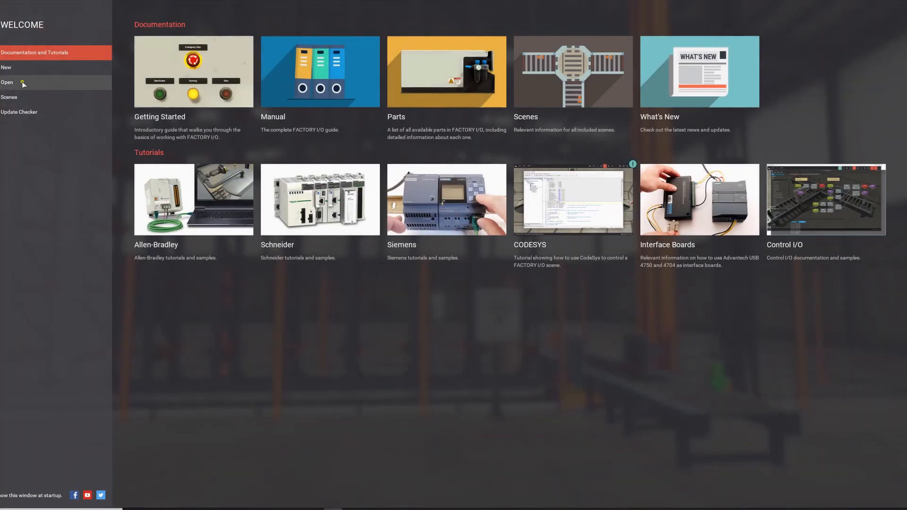
pyautogui.click(6, 82)
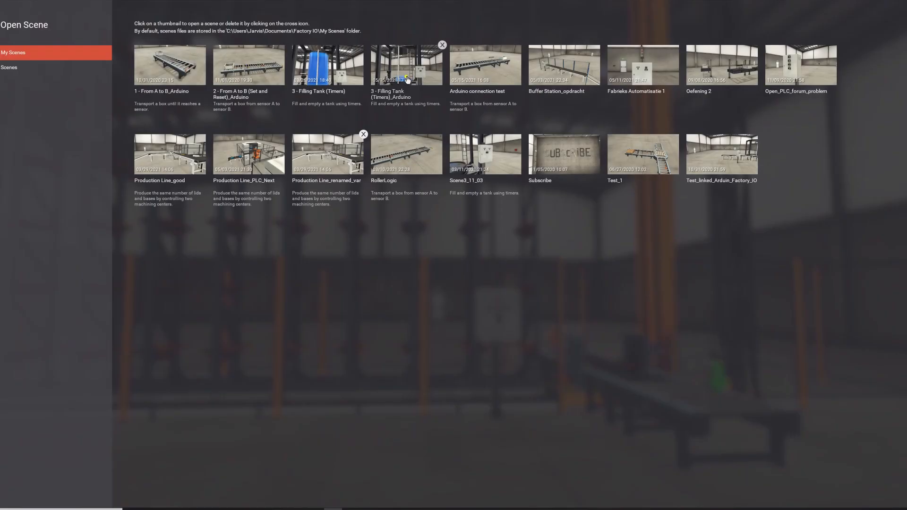
pyautogui.click(406, 64)
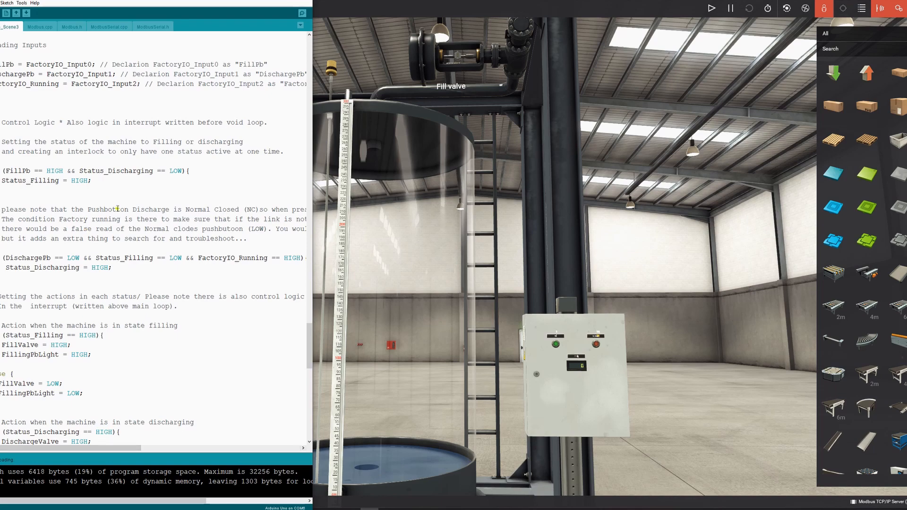
# Step: Scroll down through the Arduino sketch before bringing up the dist folder
pyautogui.scroll(-3)
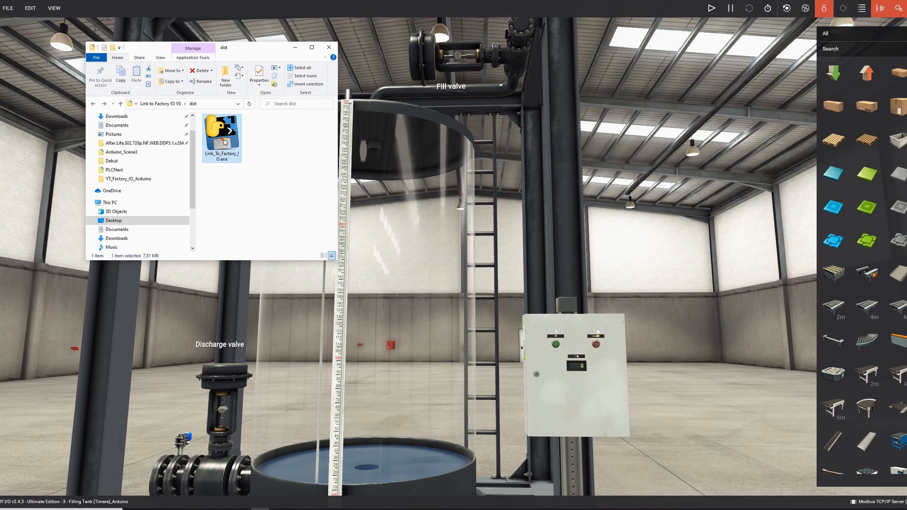
# Step: Launch Link_To_Factory_IO.exe, choose serial port COM6 and close its window so the bridge runs
pyautogui.doubleClick(222, 131)
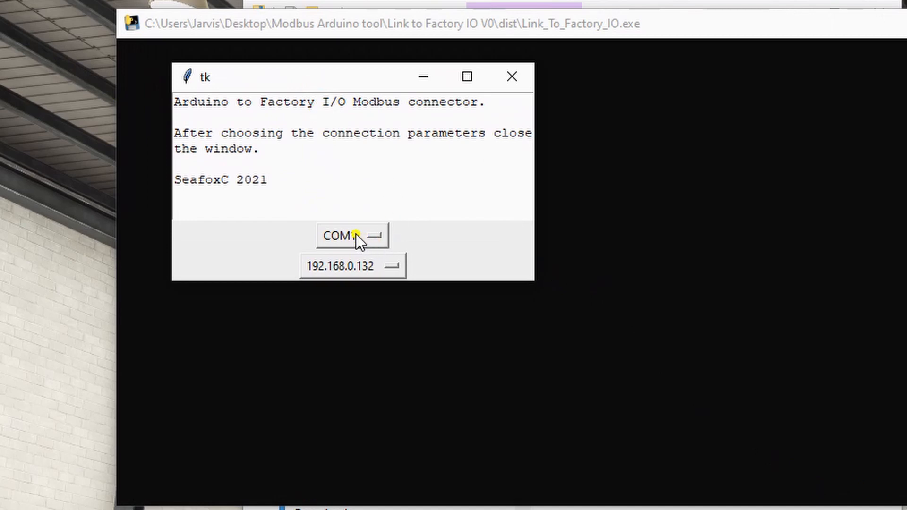
pyautogui.click(352, 236)
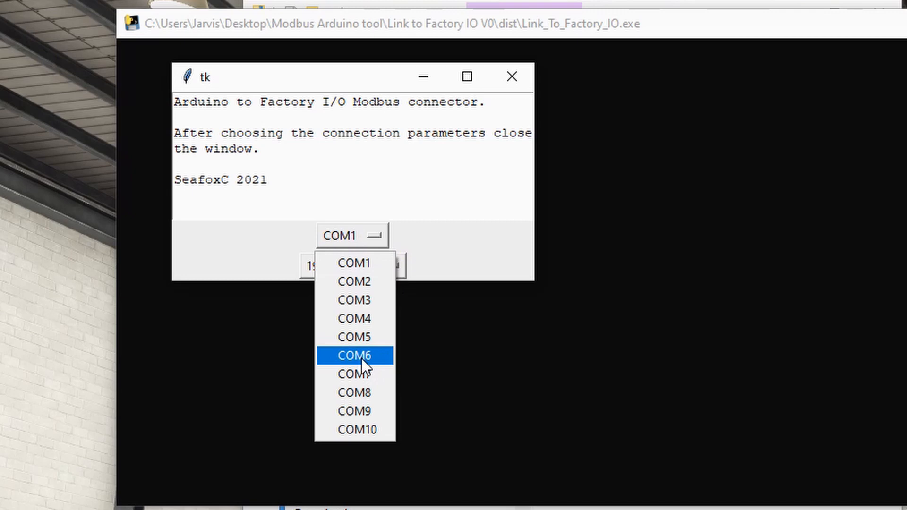
pyautogui.click(354, 355)
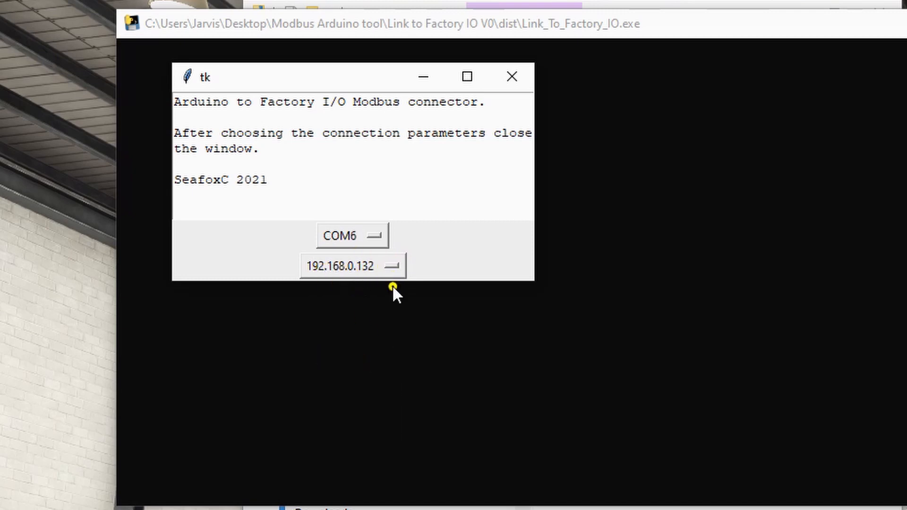
pyautogui.moveTo(511, 75)
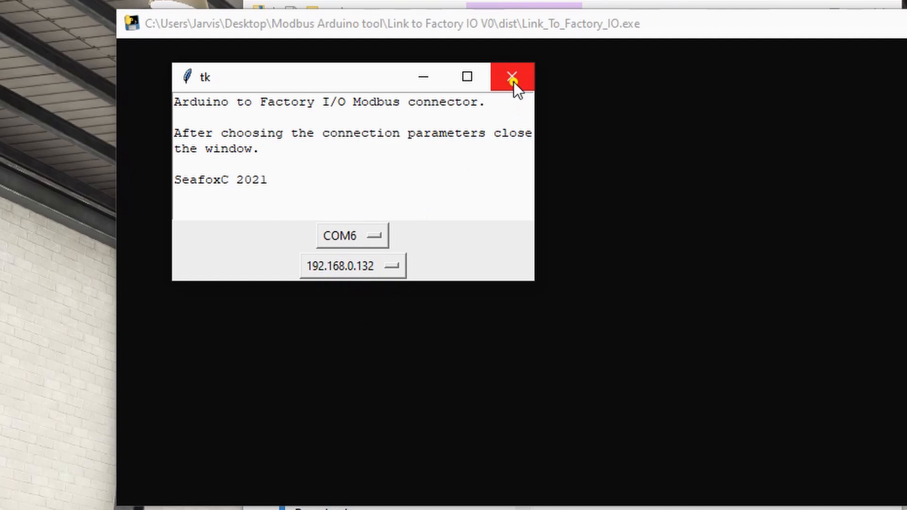
pyautogui.click(511, 75)
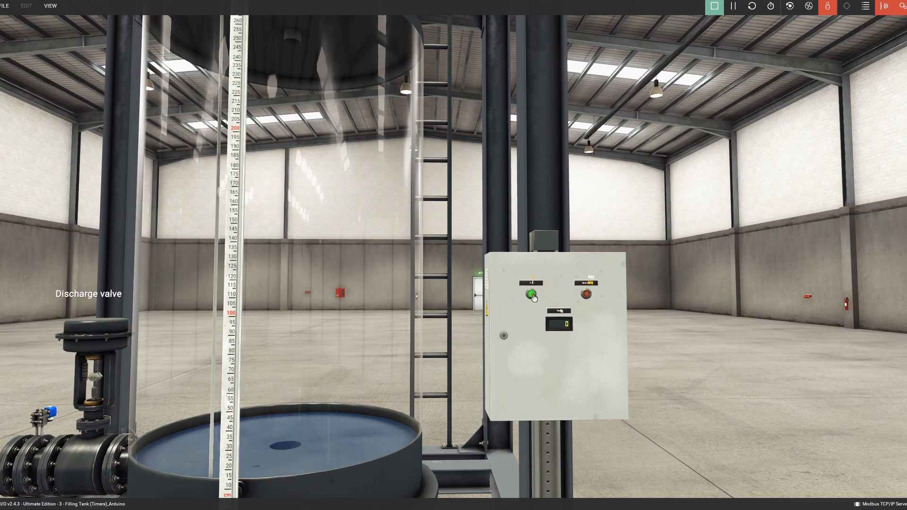
# Step: Fill the tank with the green Fill pushbutton, then drain it with the Discharge pushbutton
pyautogui.click(530, 294)
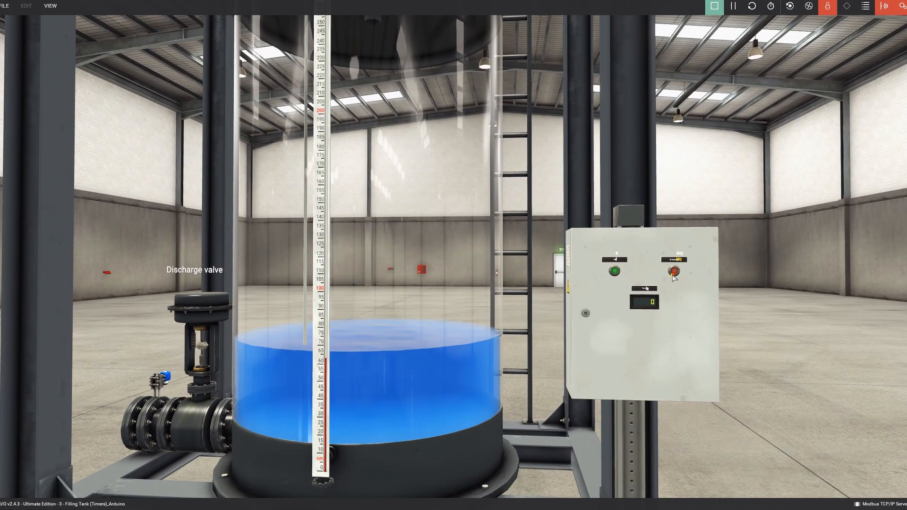
pyautogui.moveTo(695, 281)
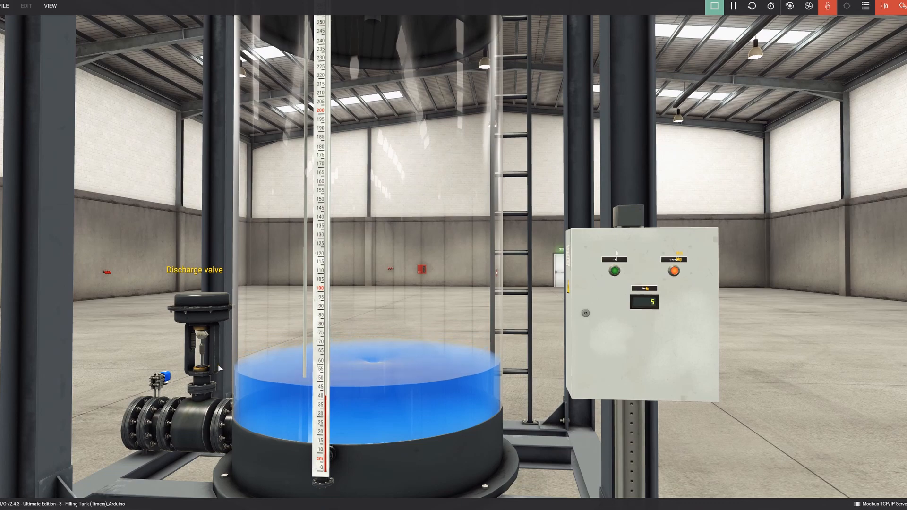
pyautogui.click(674, 271)
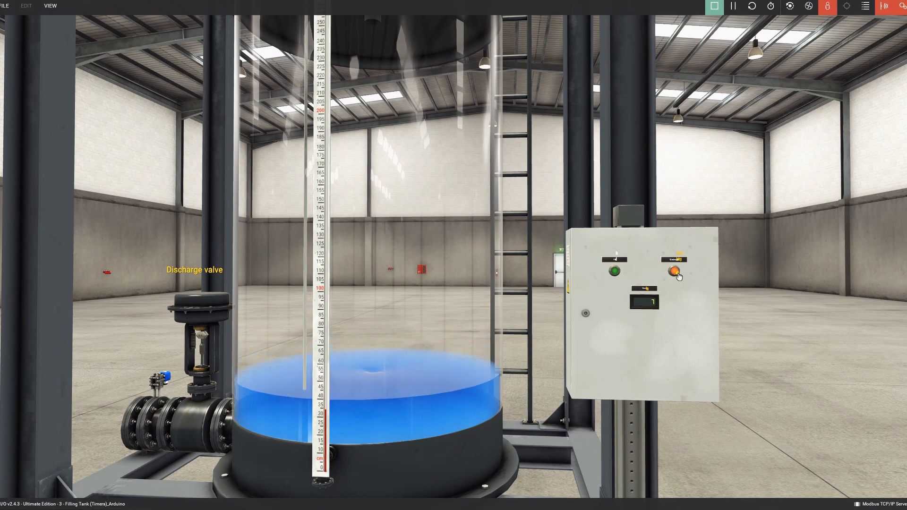
pyautogui.click(673, 272)
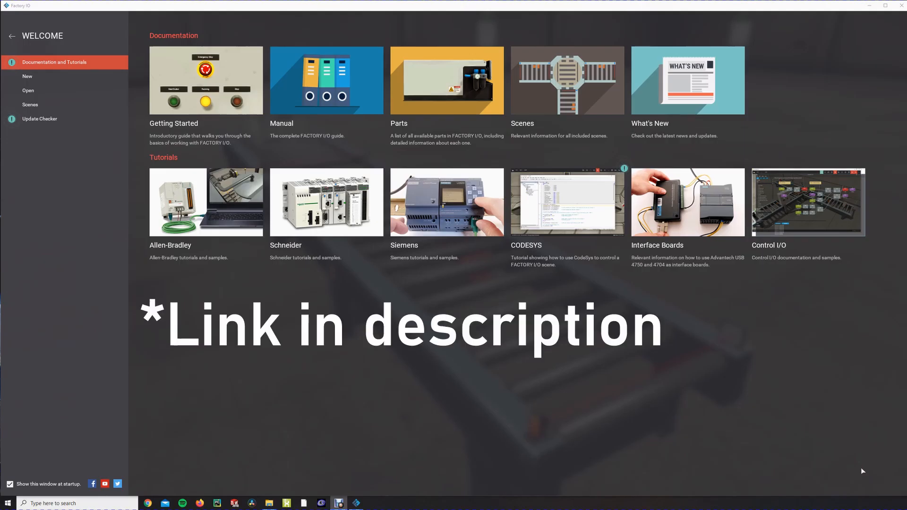
pyautogui.moveTo(74, 134)
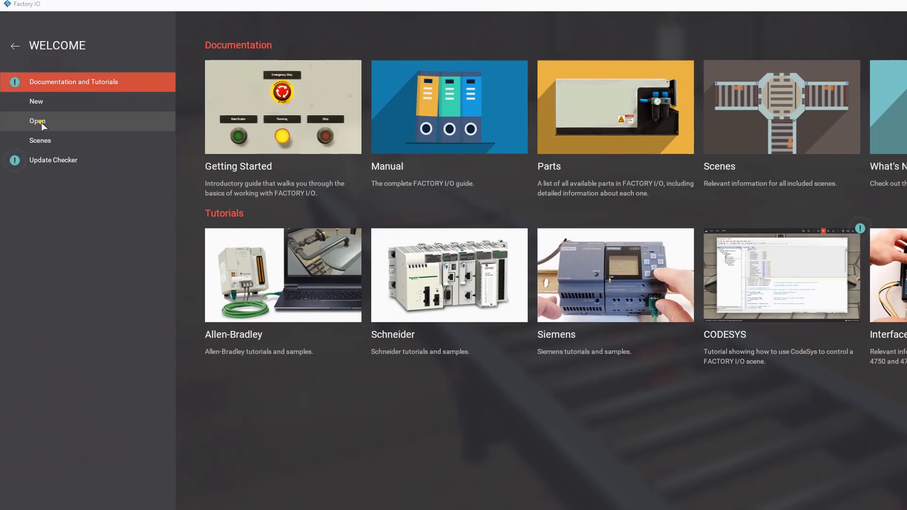
# Step: Open the built-in scene '2 - From A to B (Set and Reset)' from the Welcome screen
pyautogui.click(37, 121)
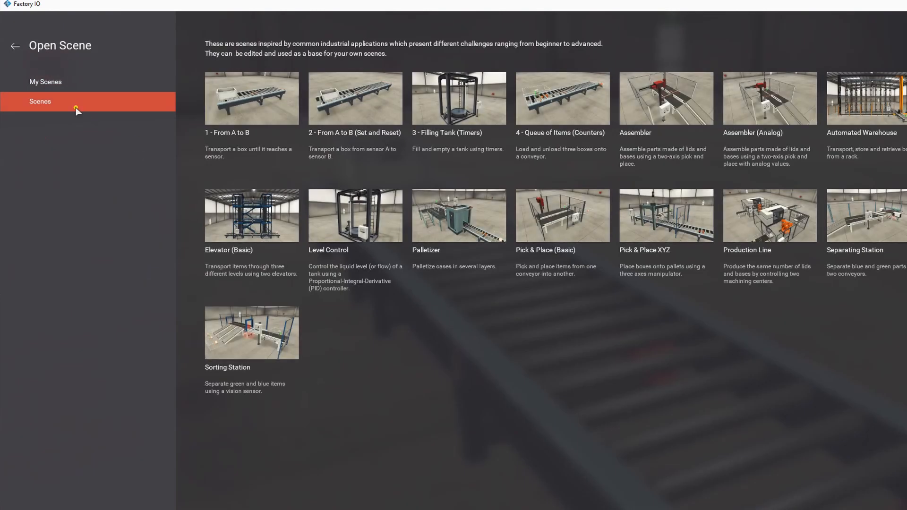
pyautogui.moveTo(357, 109)
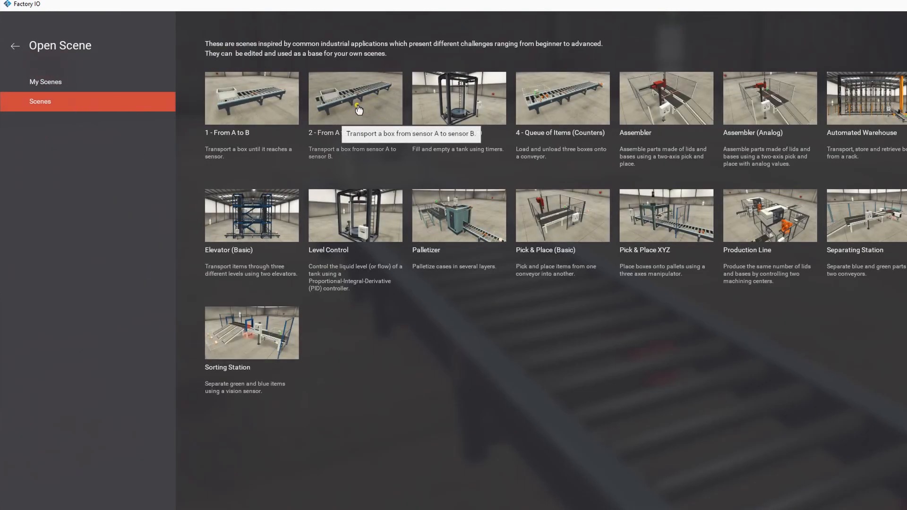
pyautogui.moveTo(357, 93)
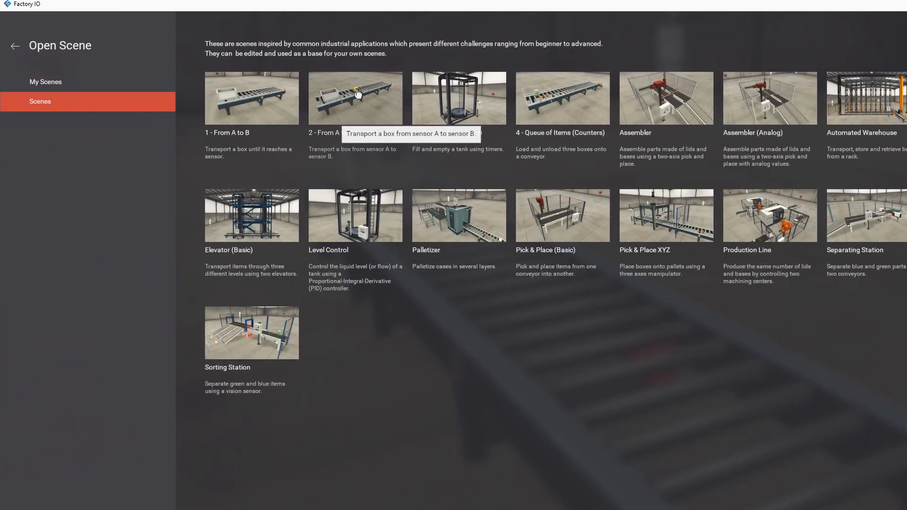
pyautogui.moveTo(347, 99)
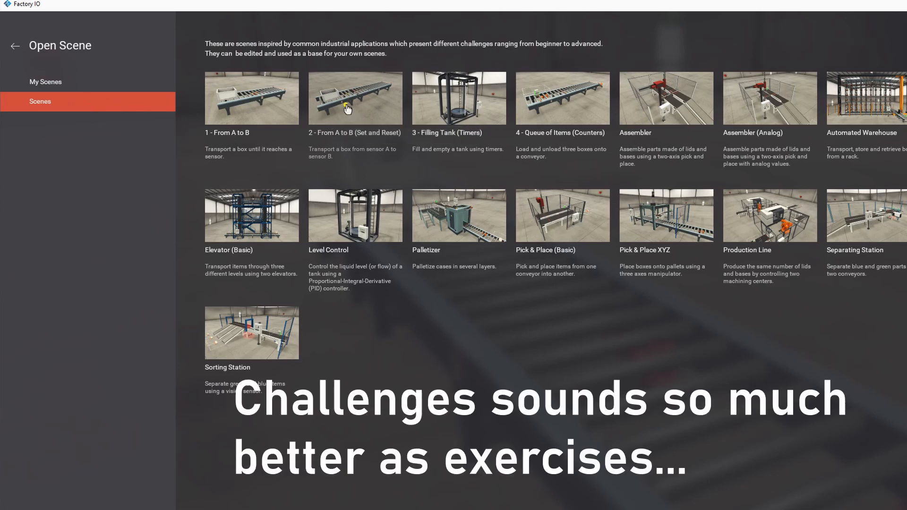
pyautogui.moveTo(347, 109)
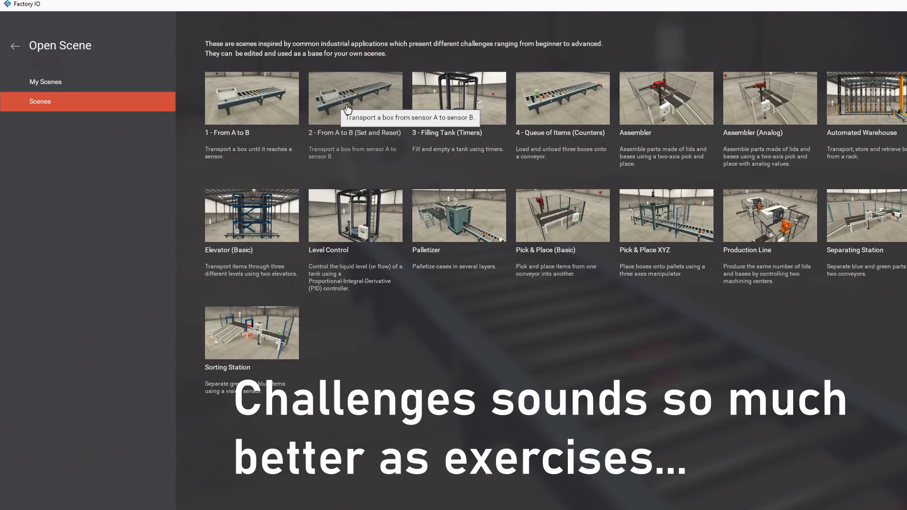
pyautogui.moveTo(459, 99)
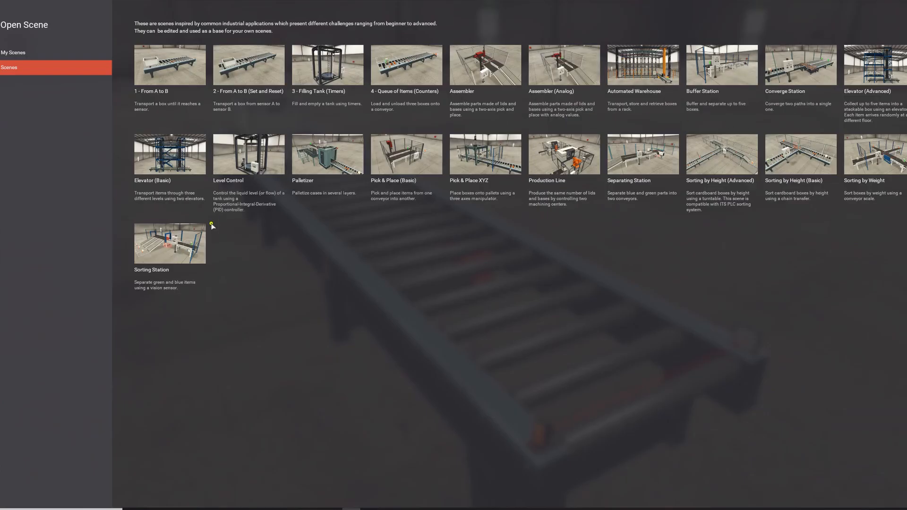
pyautogui.doubleClick(249, 64)
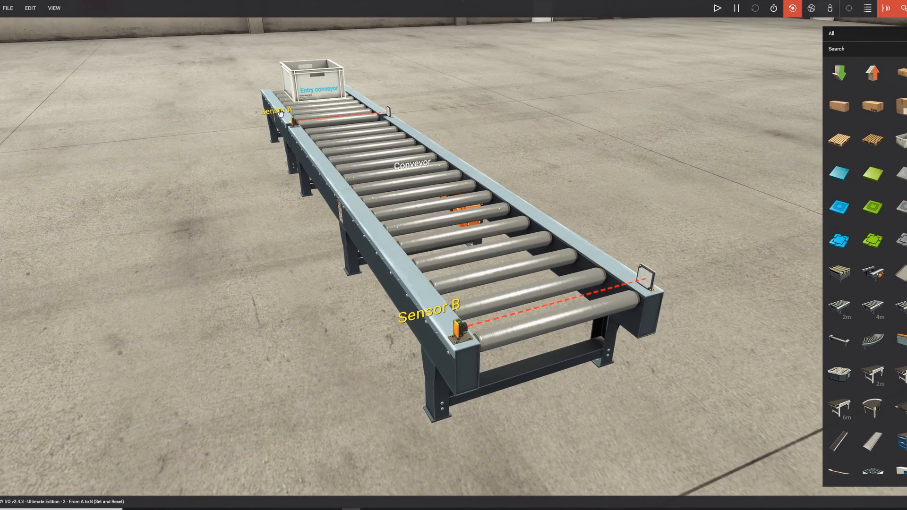
pyautogui.moveTo(322, 122)
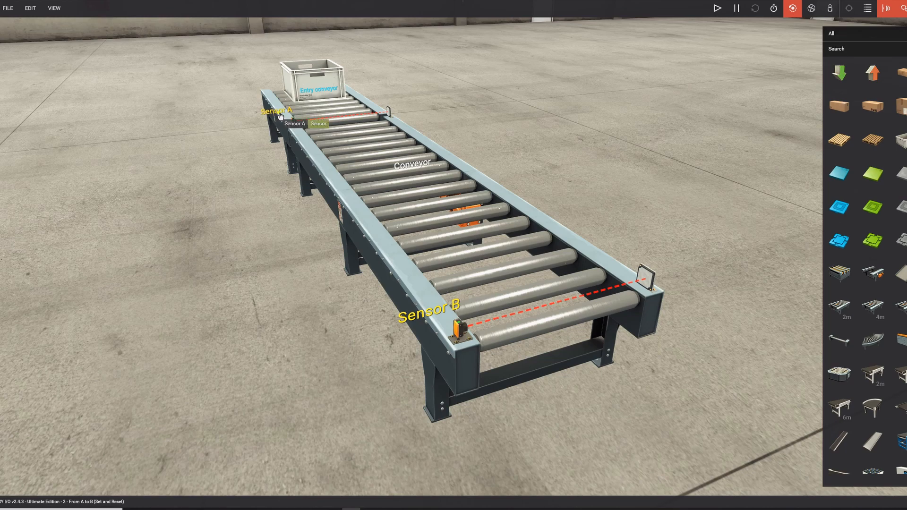
pyautogui.moveTo(346, 120)
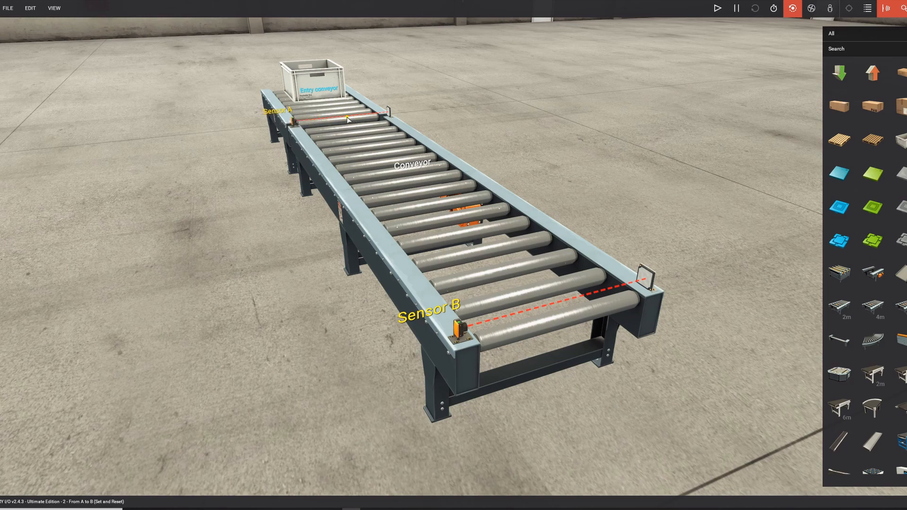
pyautogui.moveTo(310, 86)
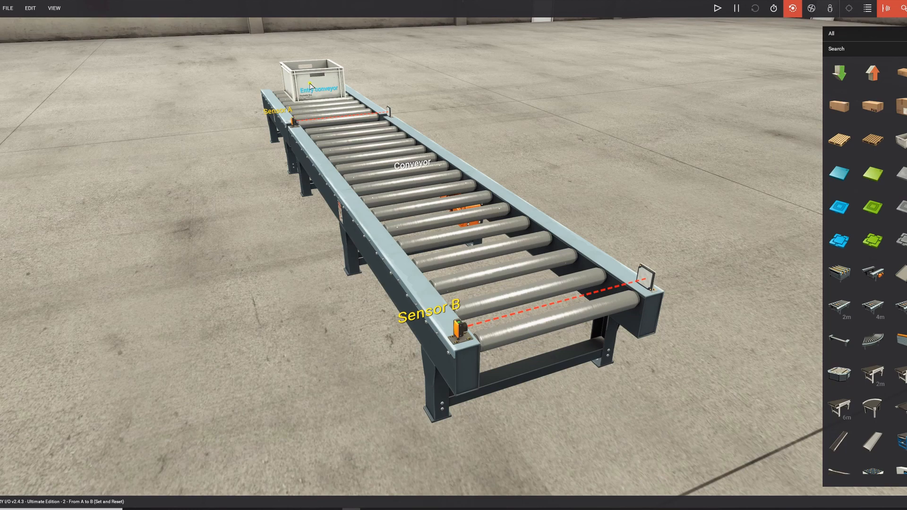
pyautogui.moveTo(378, 154)
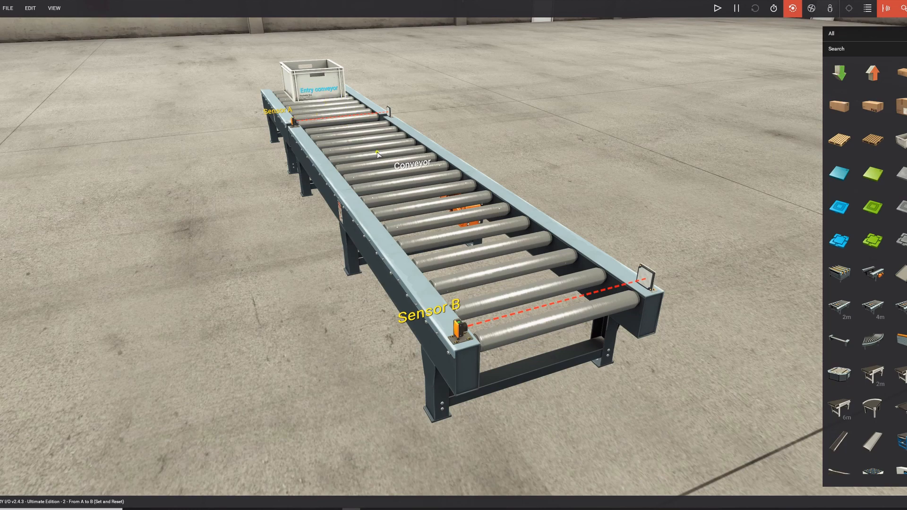
pyautogui.moveTo(357, 151)
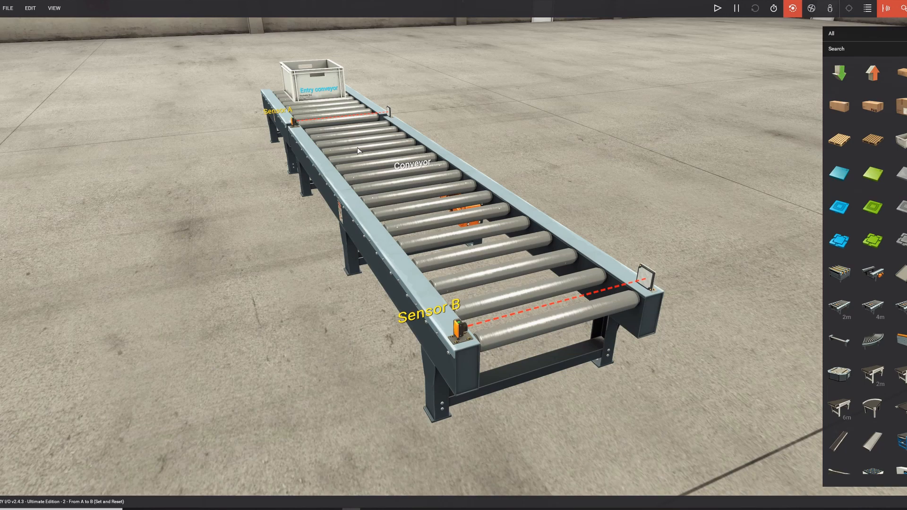
pyautogui.moveTo(362, 151)
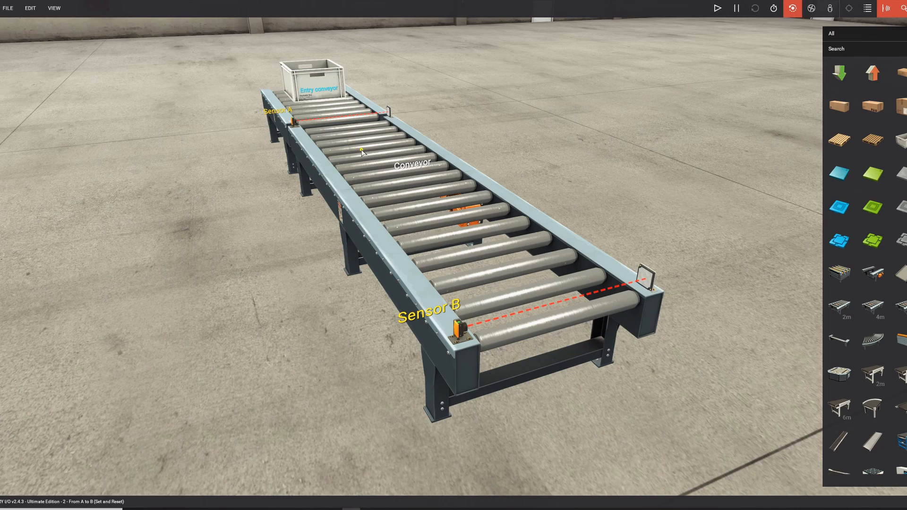
pyautogui.moveTo(421, 174)
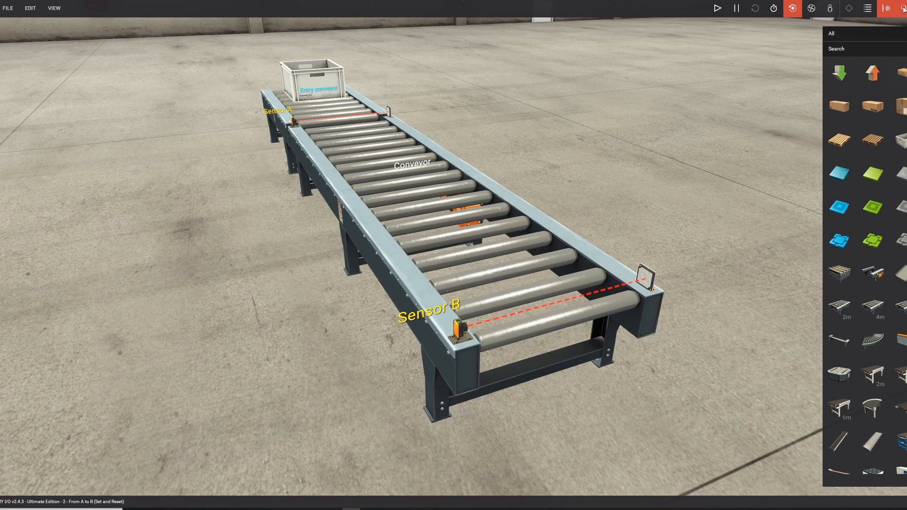
pyautogui.moveTo(886, 9)
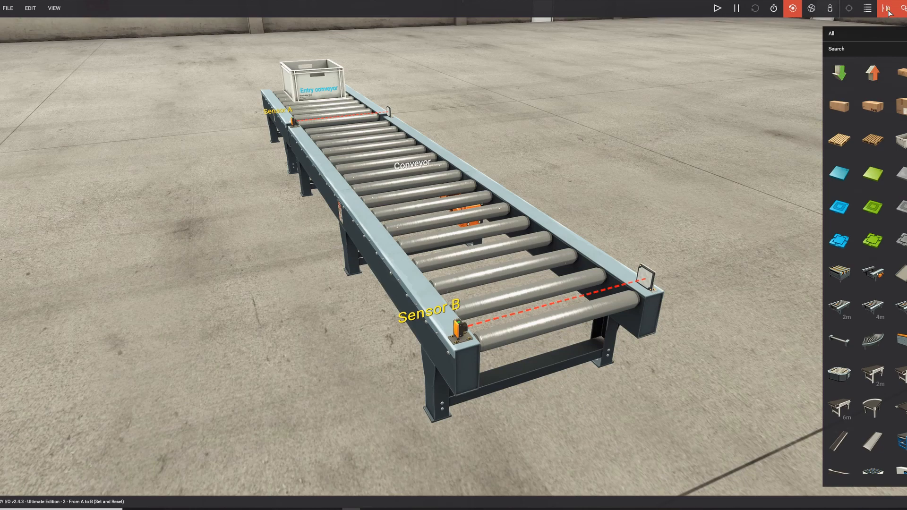
pyautogui.moveTo(396, 149)
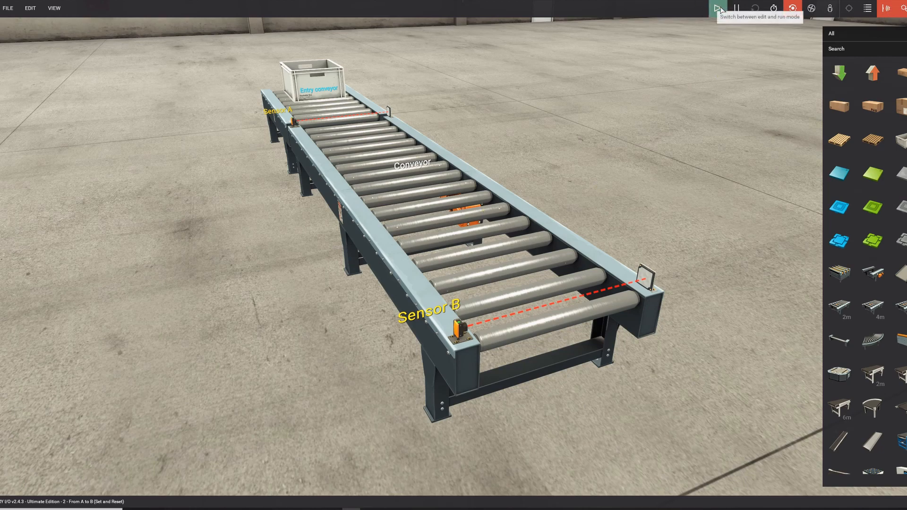
# Step: Run the scene and release the forced Entry conveyor value so the box waits at entry
pyautogui.click(718, 7)
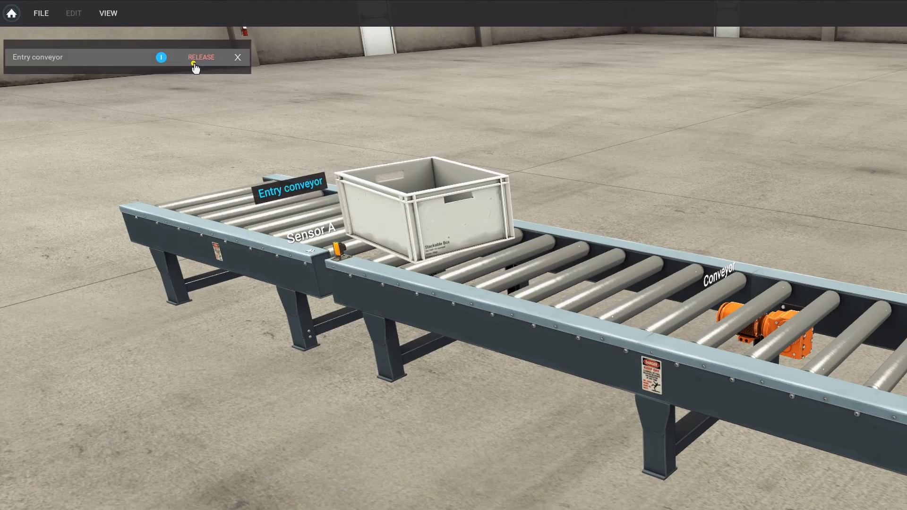
pyautogui.click(200, 58)
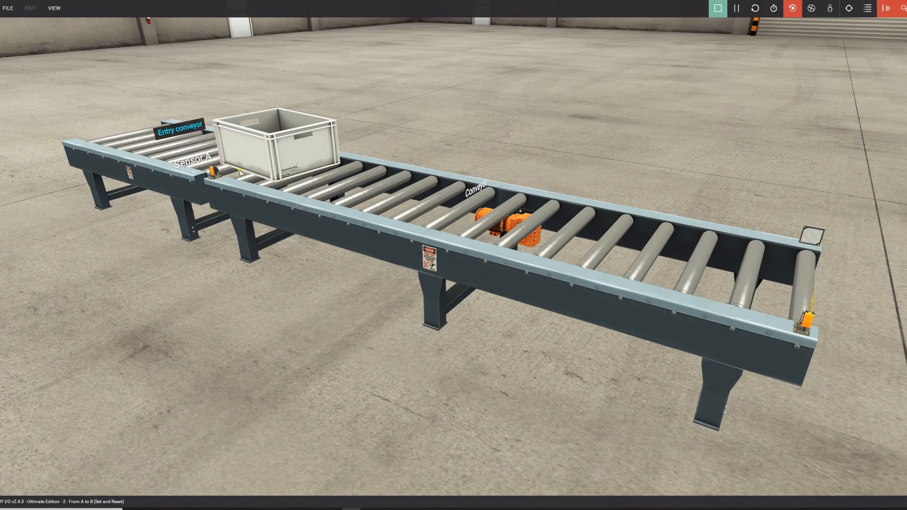
pyautogui.moveTo(308, 171)
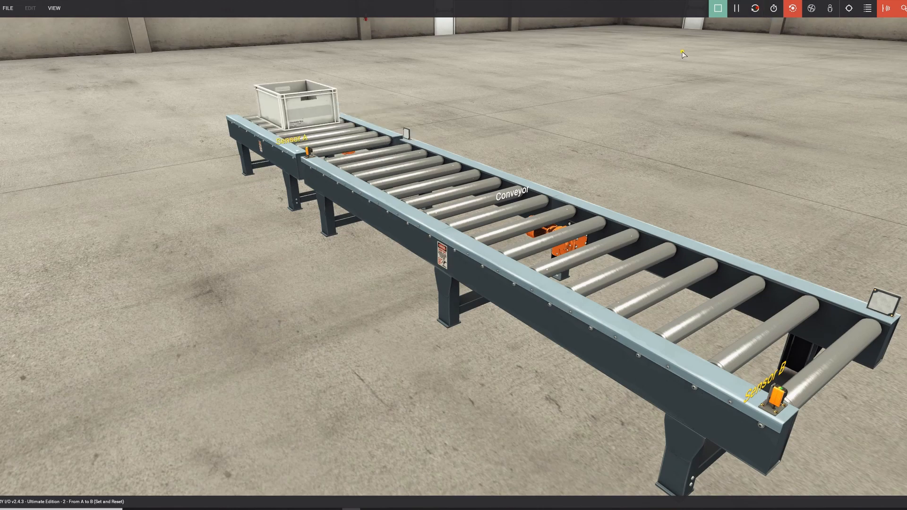
pyautogui.click(717, 8)
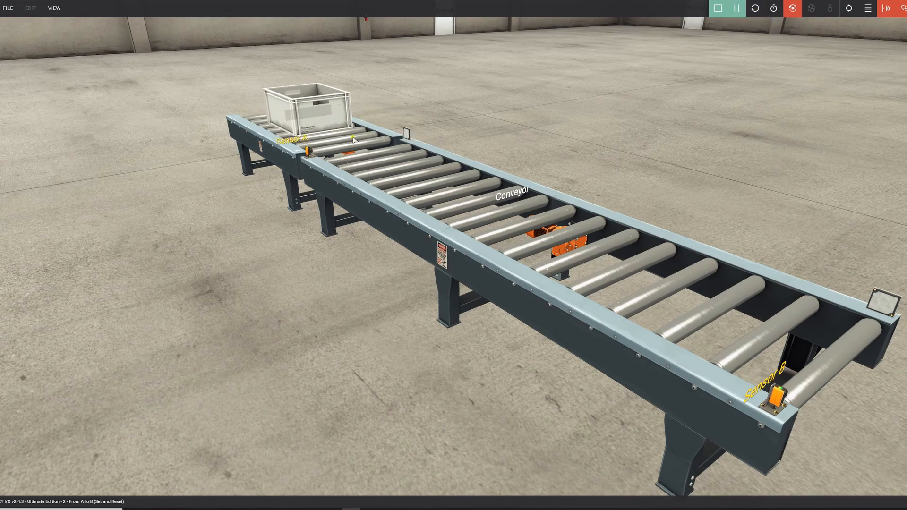
pyautogui.moveTo(483, 192)
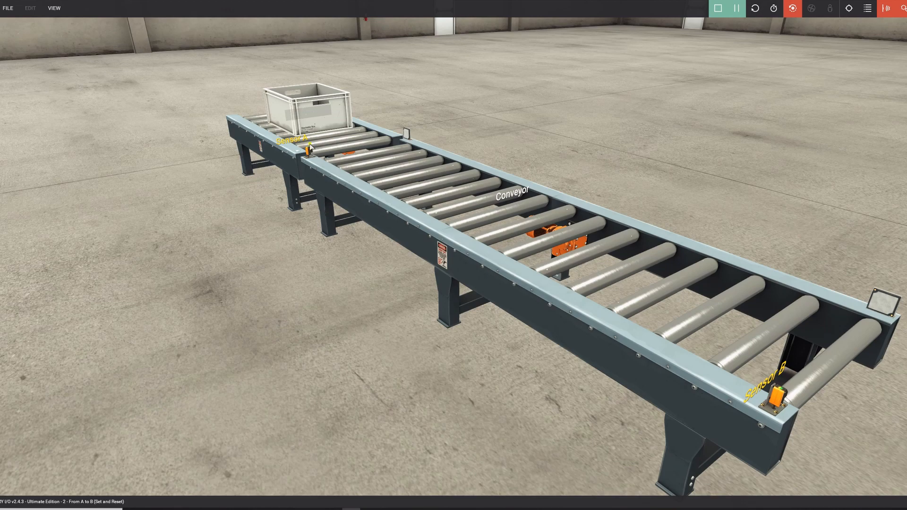
pyautogui.moveTo(383, 166)
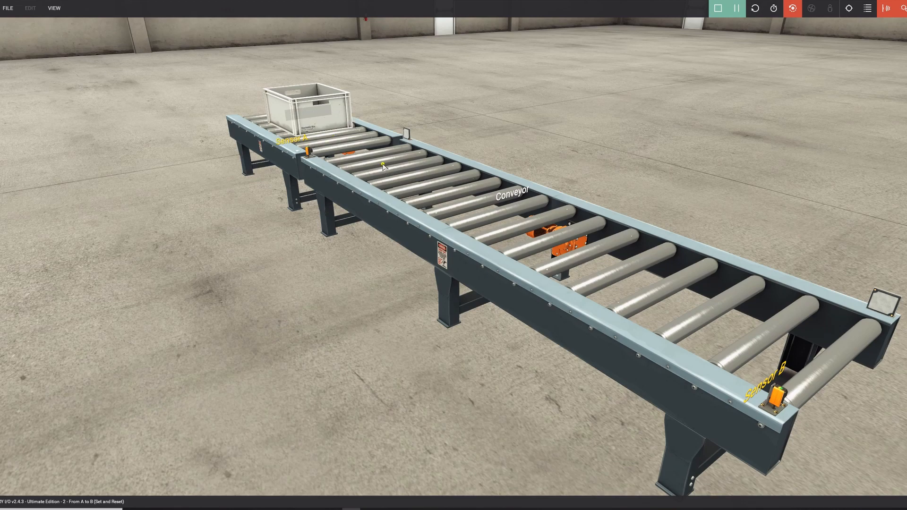
pyautogui.moveTo(501, 210)
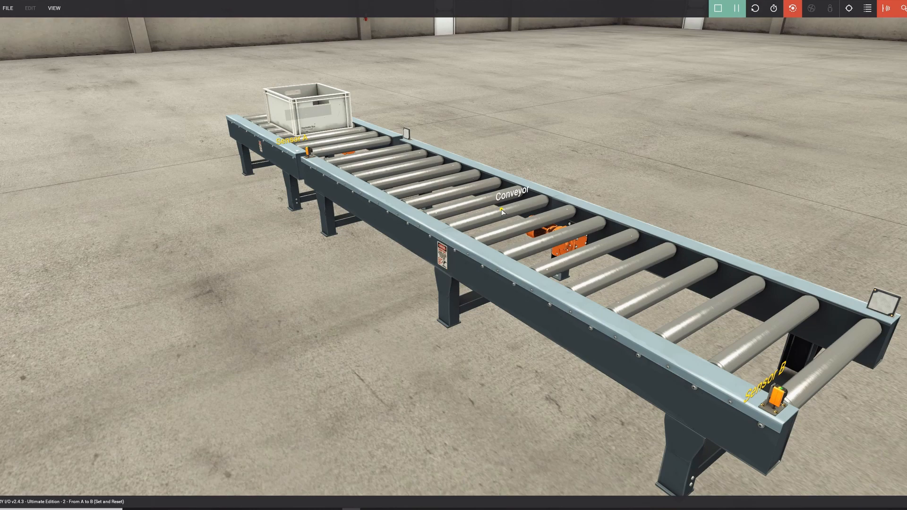
pyautogui.moveTo(723, 351)
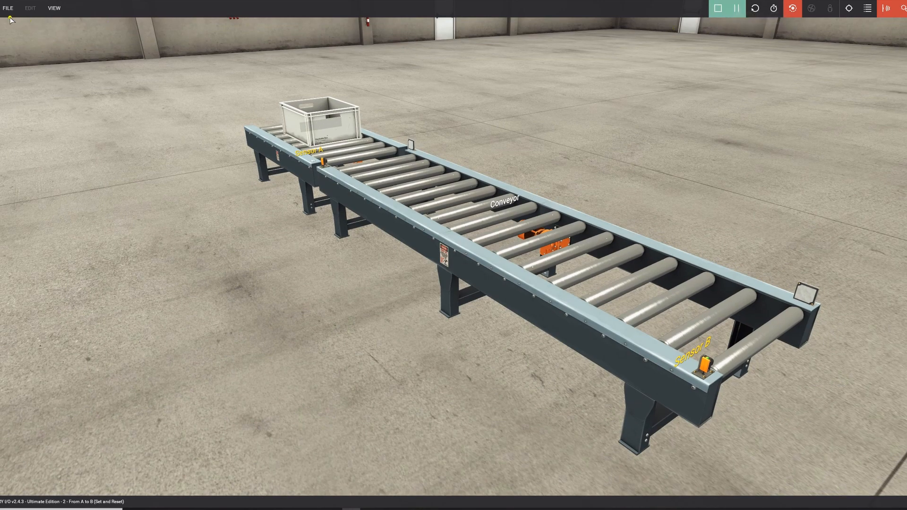
# Step: Choose Modbus TCP/IP Server as the driver and bring up its server configuration
pyautogui.click(8, 8)
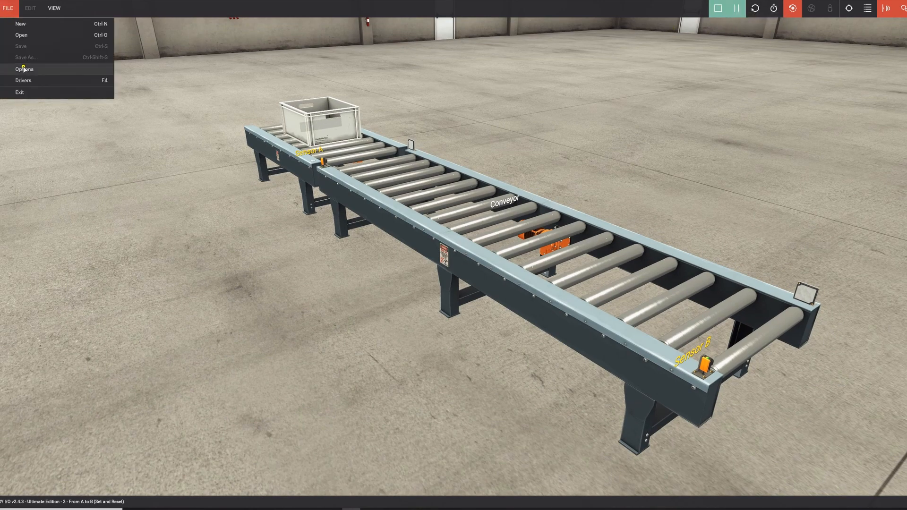
pyautogui.moveTo(23, 79)
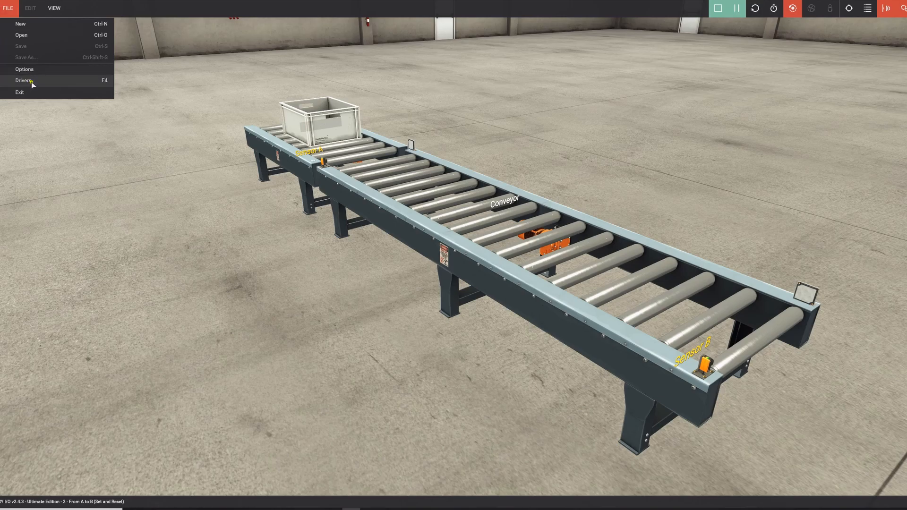
pyautogui.click(24, 79)
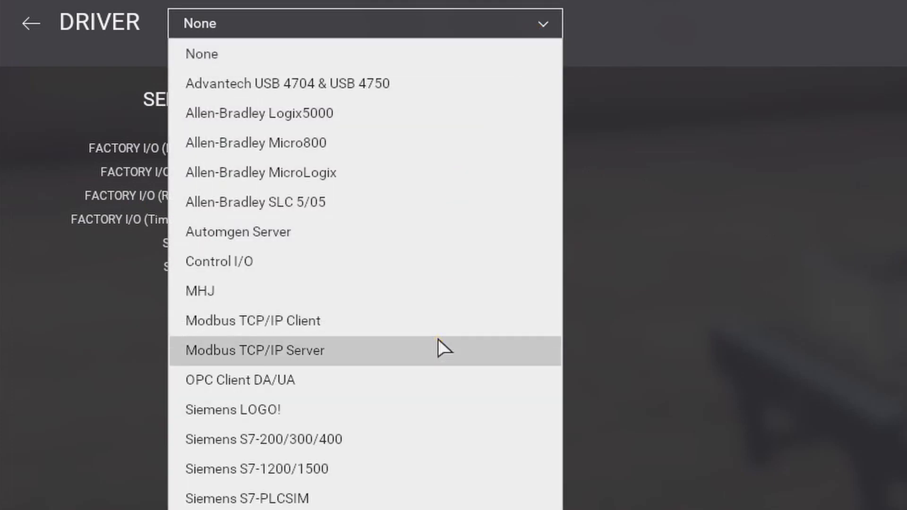
pyautogui.click(255, 349)
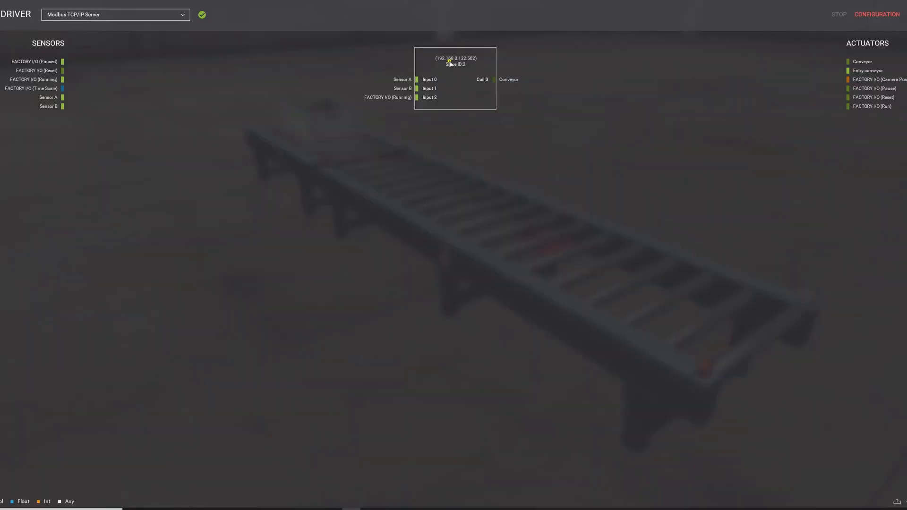
pyautogui.click(875, 14)
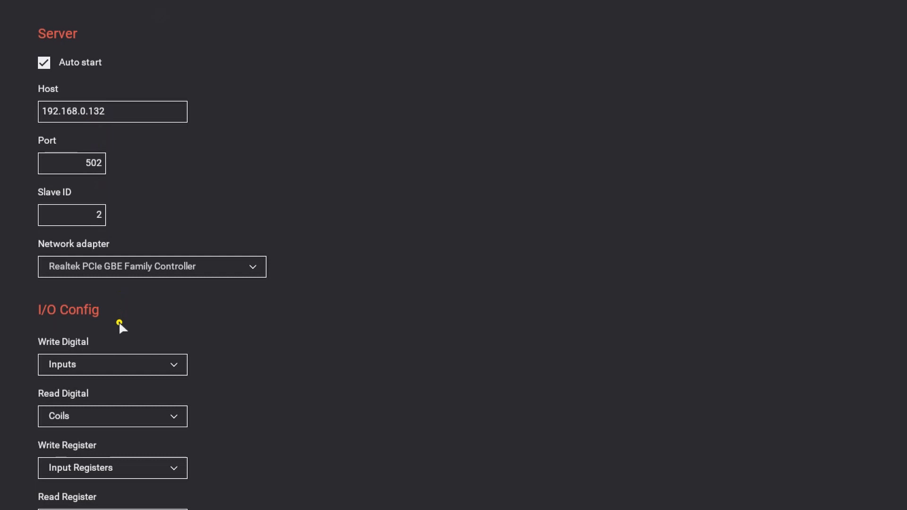
# Step: Set the I/O Points counts to 16 digital inputs and 16 digital outputs
pyautogui.scroll(-3)
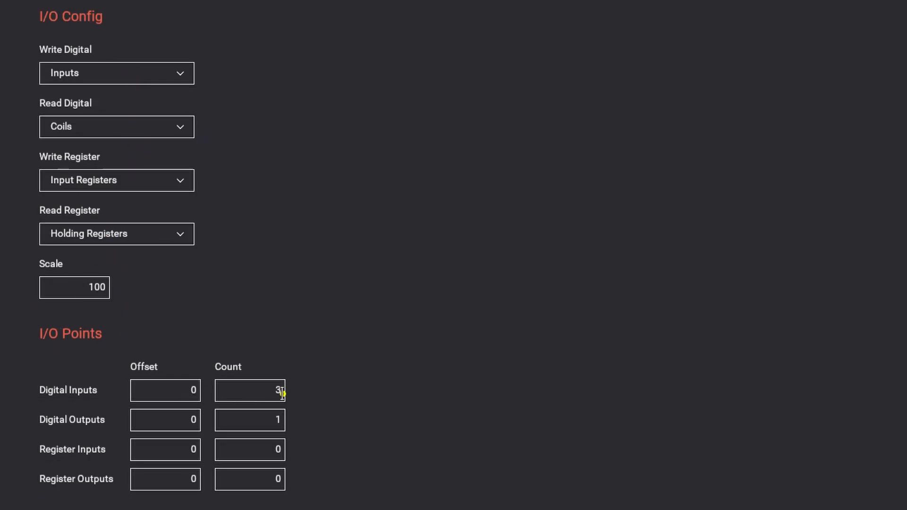
pyautogui.write('16')
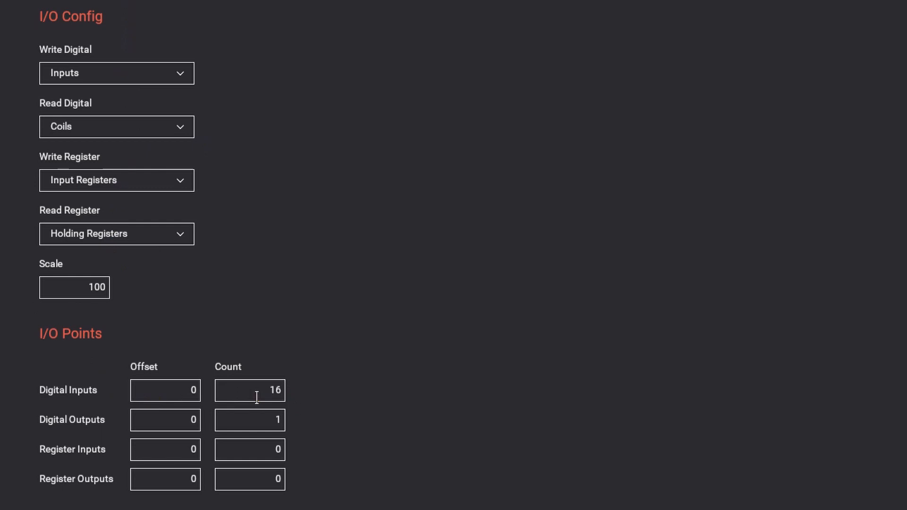
pyautogui.click(249, 419)
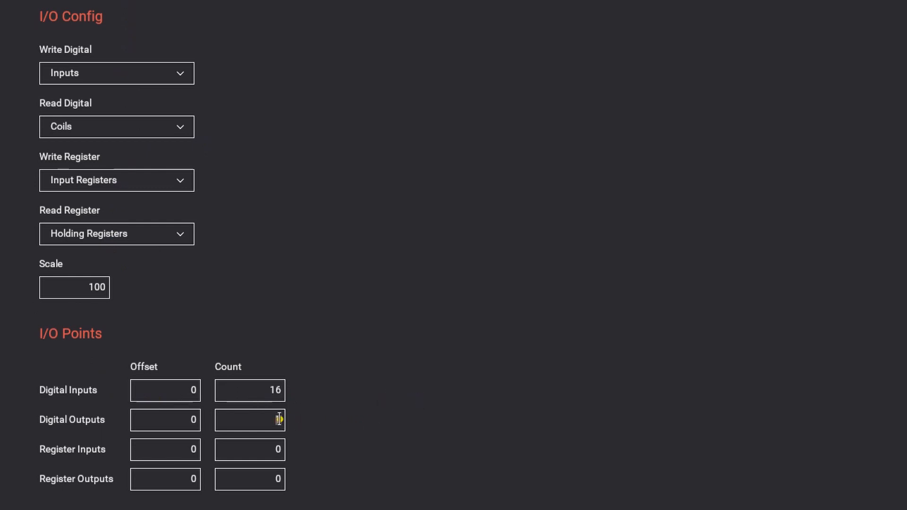
pyautogui.write('16')
pyautogui.click(250, 450)
pyautogui.write('8')
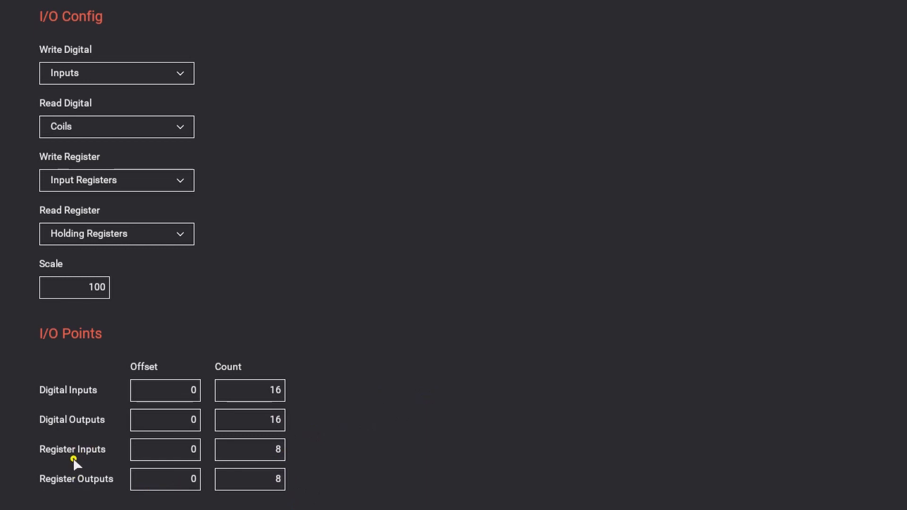
pyautogui.moveTo(54, 482)
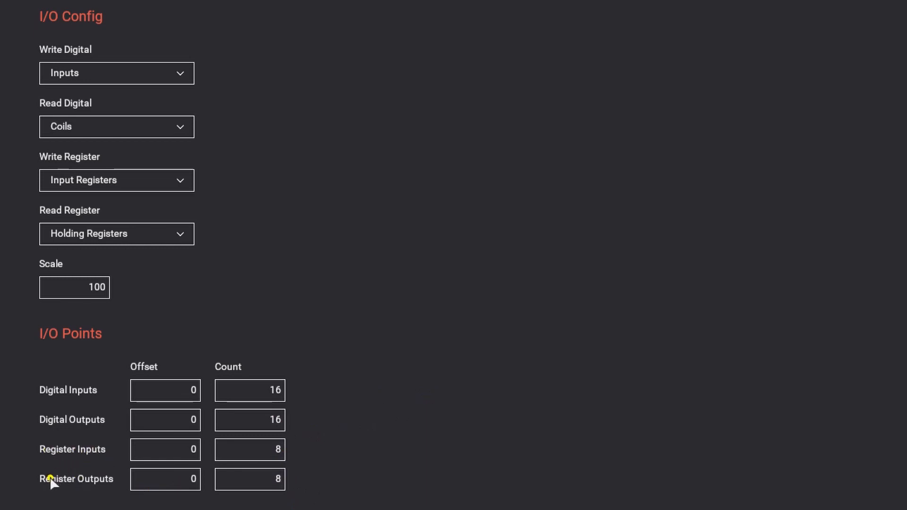
pyautogui.moveTo(393, 212)
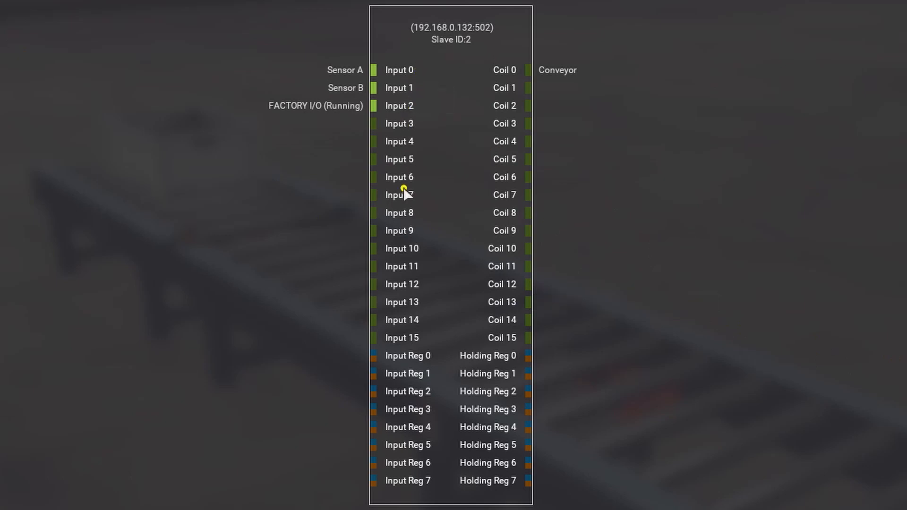
pyautogui.moveTo(435, 122)
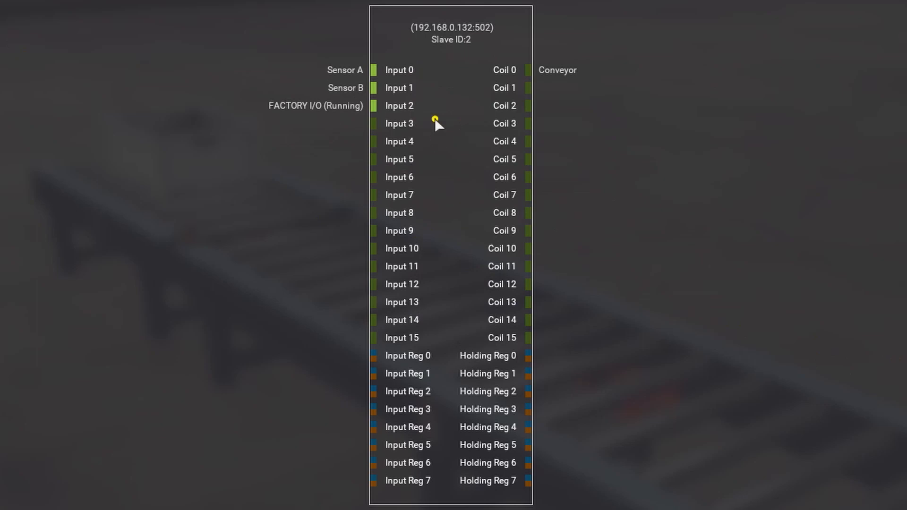
pyautogui.moveTo(399, 70)
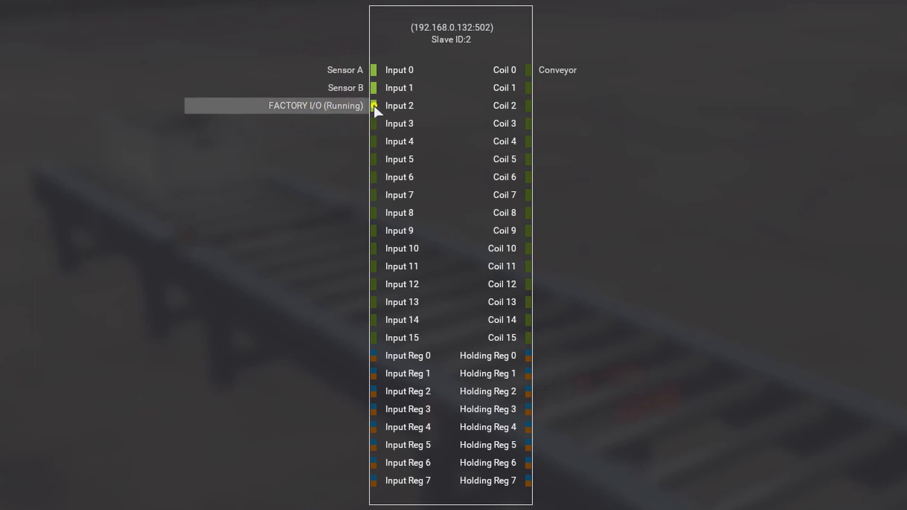
pyautogui.moveTo(336, 110)
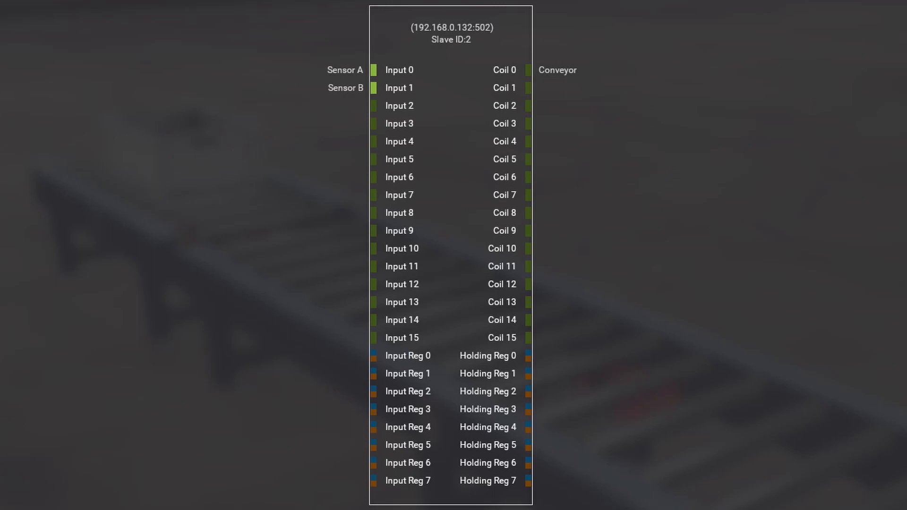
pyautogui.moveTo(696, 75)
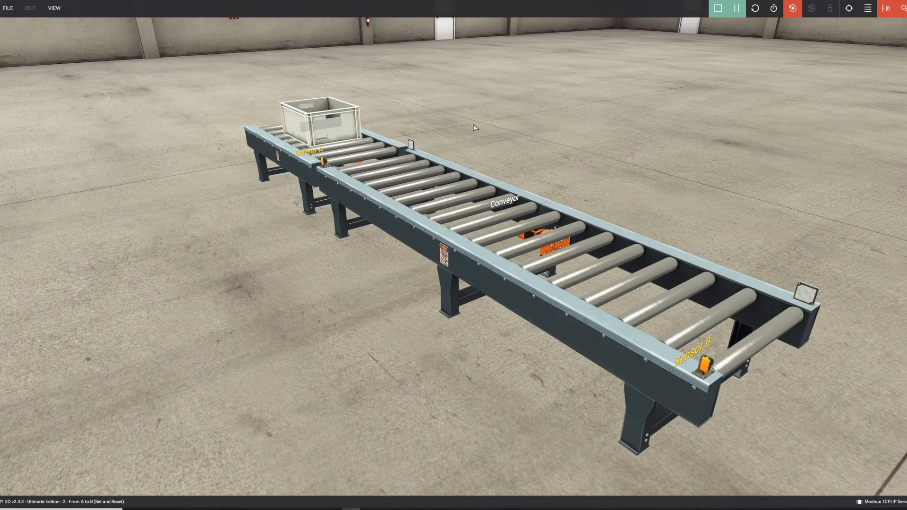
pyautogui.moveTo(668, 167)
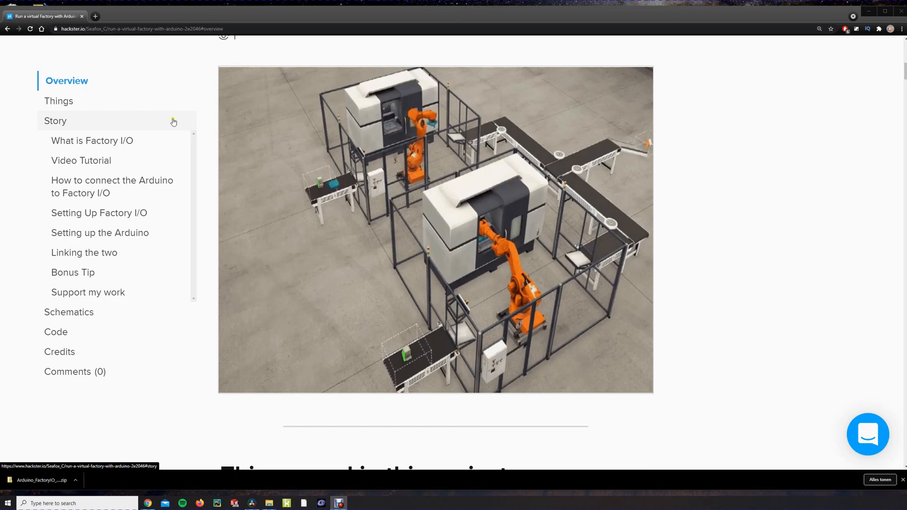
# Step: Browse the Story sections, then download Arduino_Link_To_FactoryIO_Scene2 from the project's Code section
pyautogui.click(91, 141)
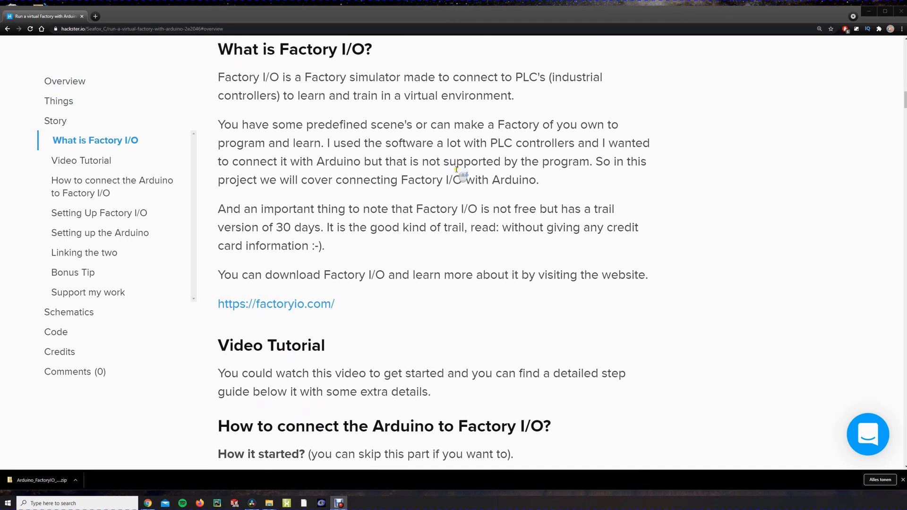
pyautogui.scroll(-3)
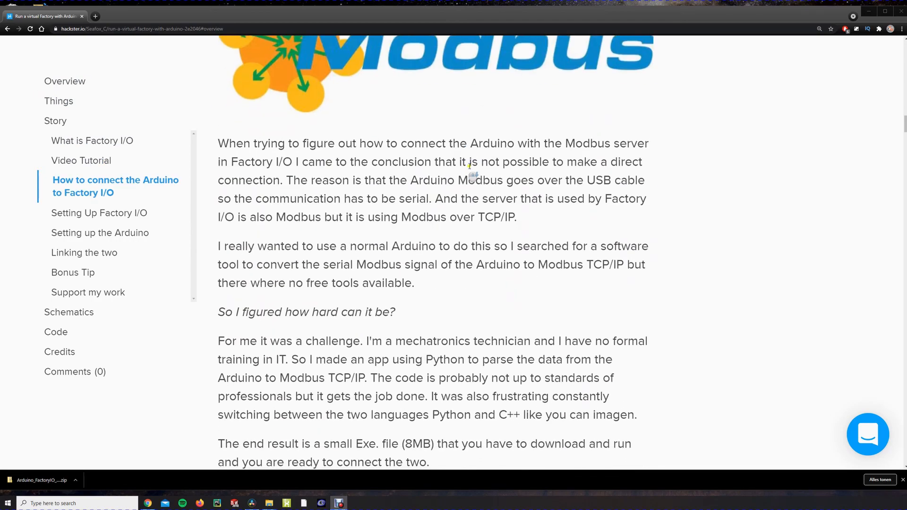
pyautogui.scroll(-3)
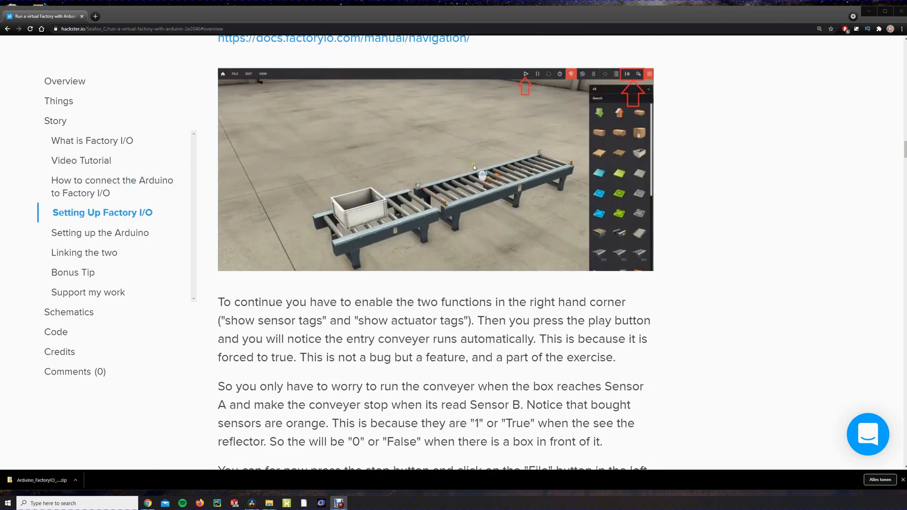
pyautogui.scroll(-3)
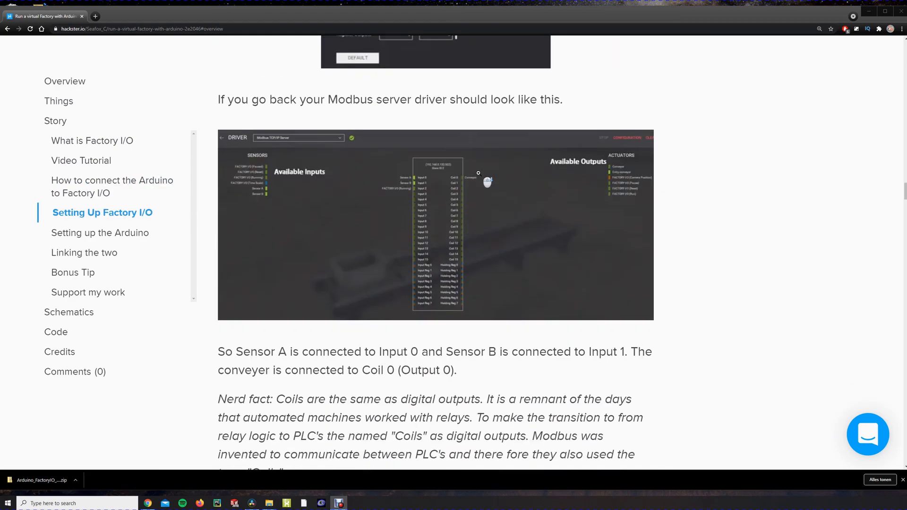
pyautogui.click(99, 233)
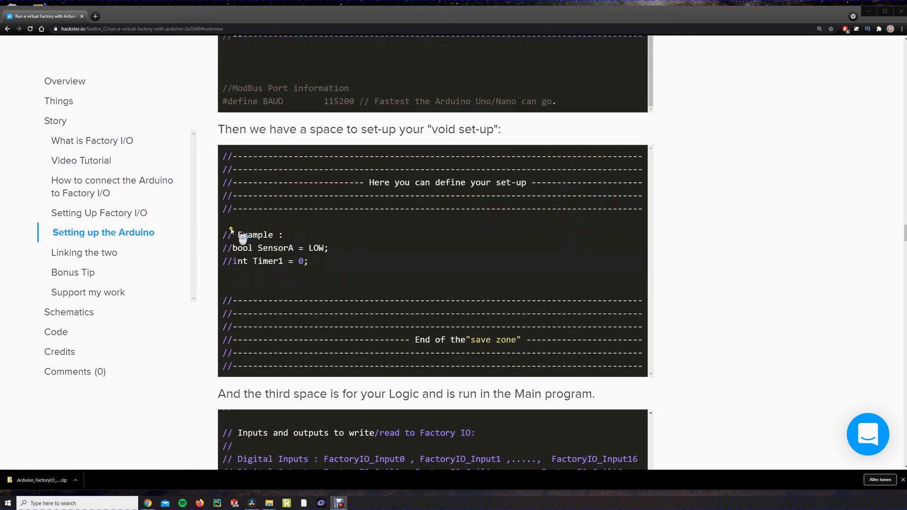
pyautogui.click(55, 332)
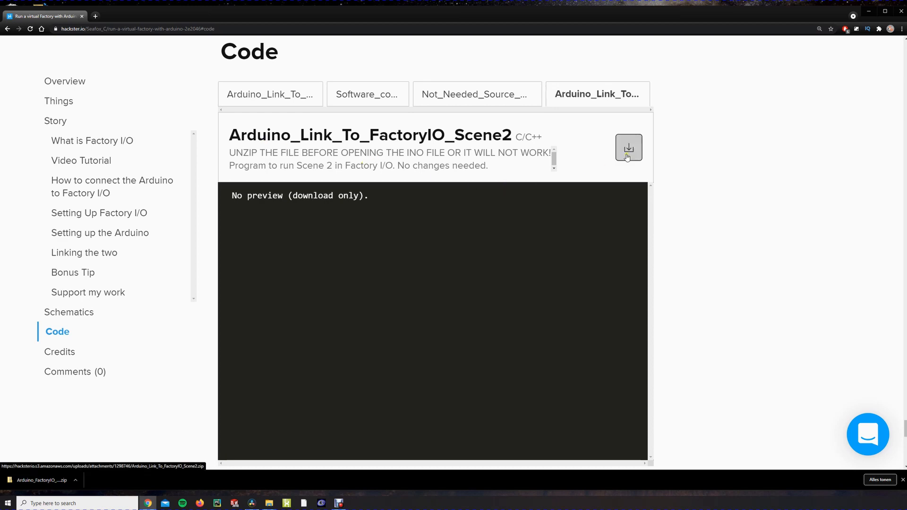
pyautogui.click(628, 148)
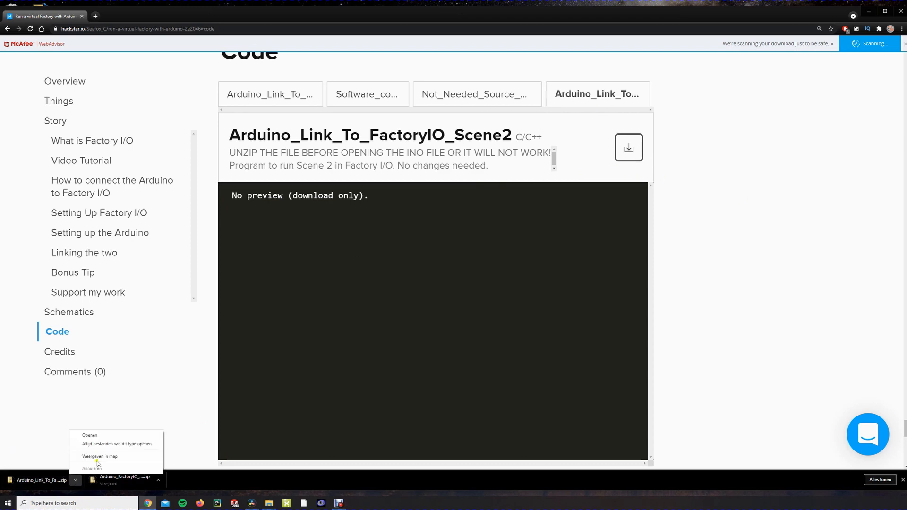
# Step: Extract the downloaded Scene2 zip and open Arduino_Link_To_FactoryIO_Scene2.ino in the Arduino IDE
pyautogui.click(100, 456)
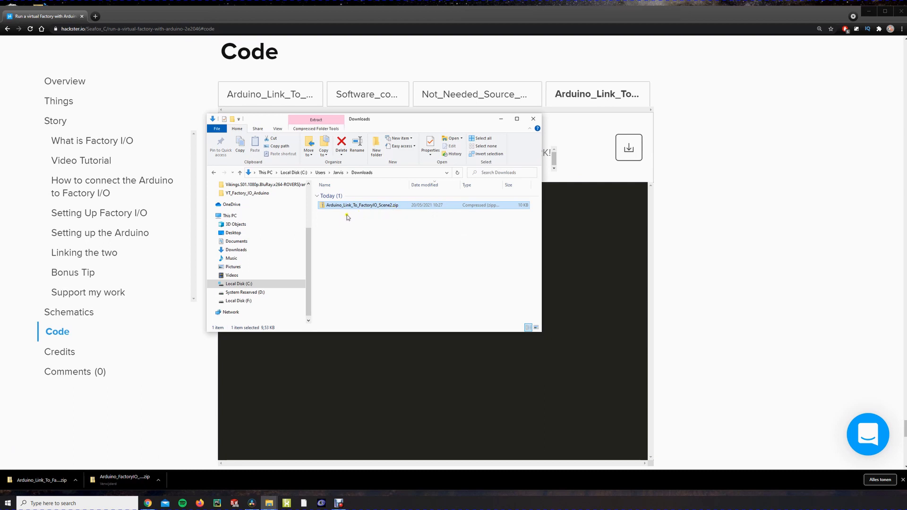
pyautogui.moveTo(363, 208)
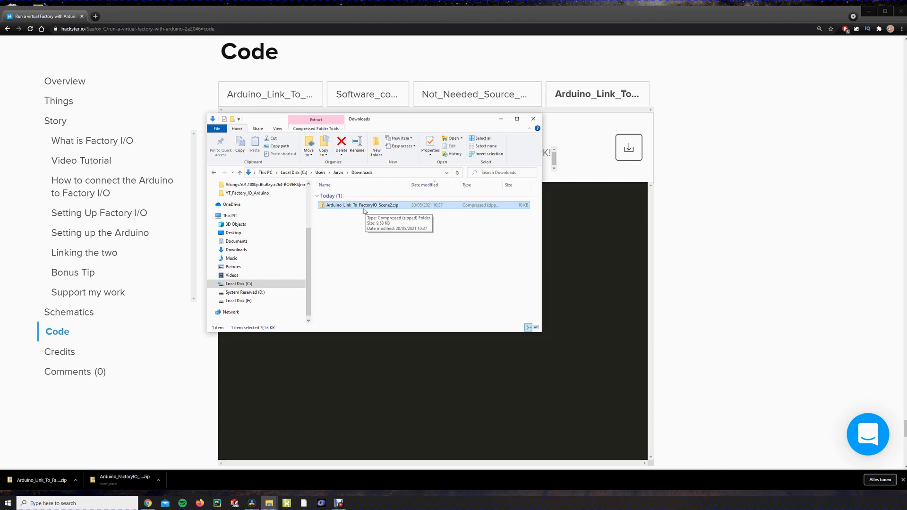
pyautogui.rightClick(363, 206)
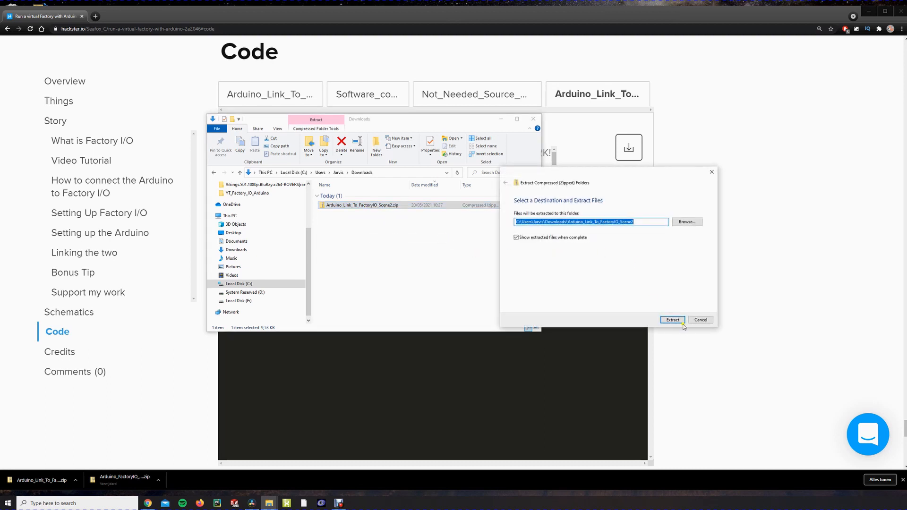
pyautogui.click(672, 320)
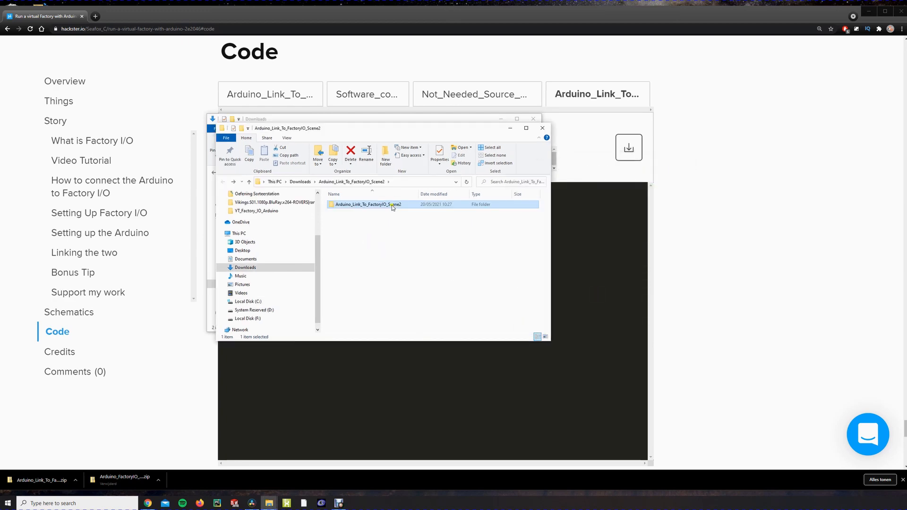
pyautogui.doubleClick(370, 204)
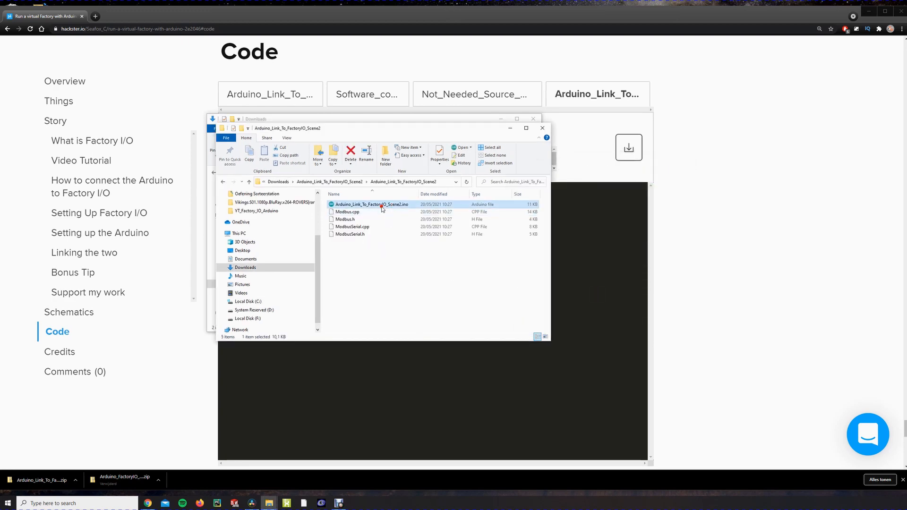
pyautogui.doubleClick(371, 205)
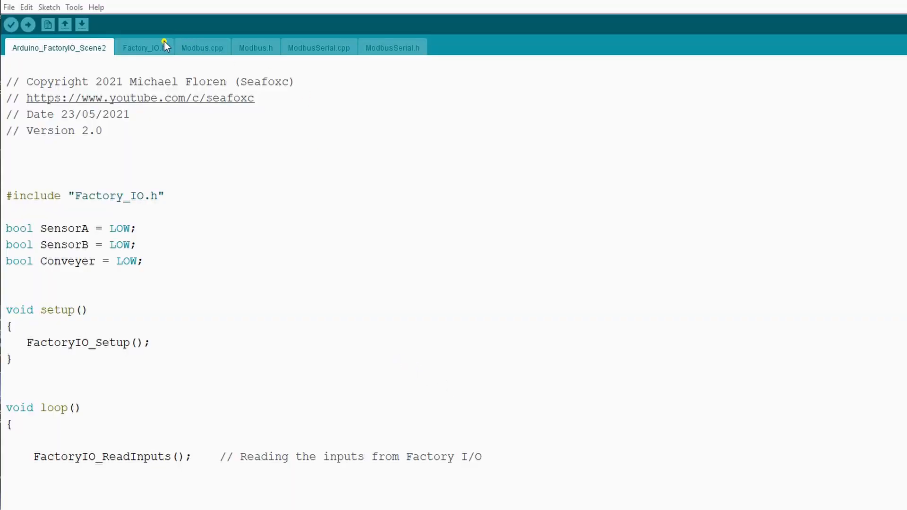
pyautogui.click(256, 47)
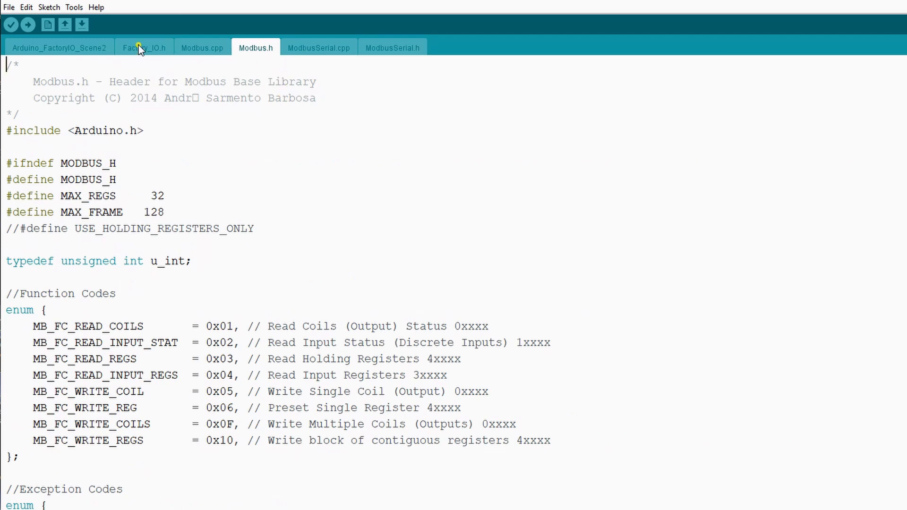
pyautogui.click(144, 47)
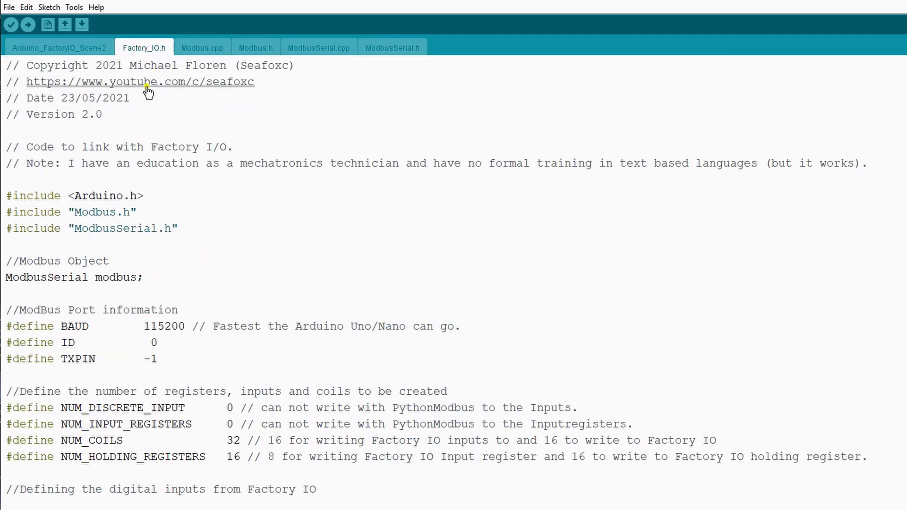
pyautogui.moveTo(373, 87)
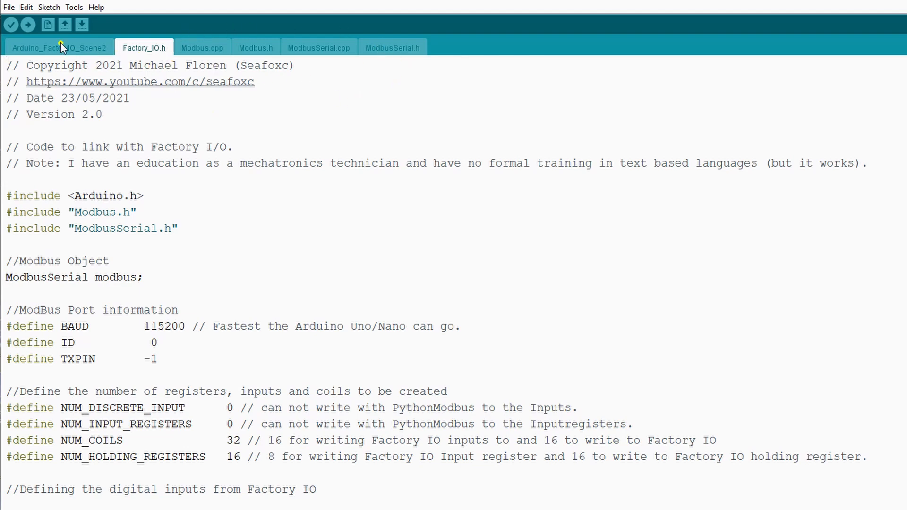
pyautogui.click(58, 47)
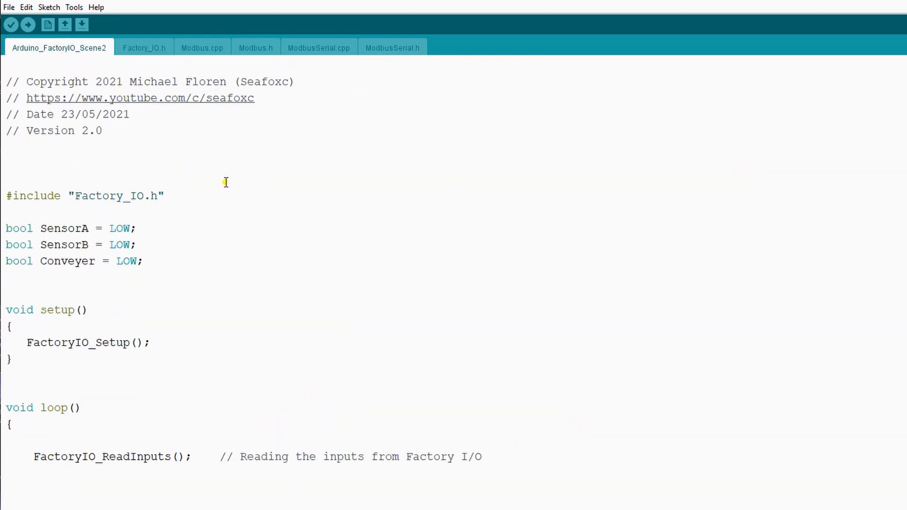
pyautogui.scroll(-3)
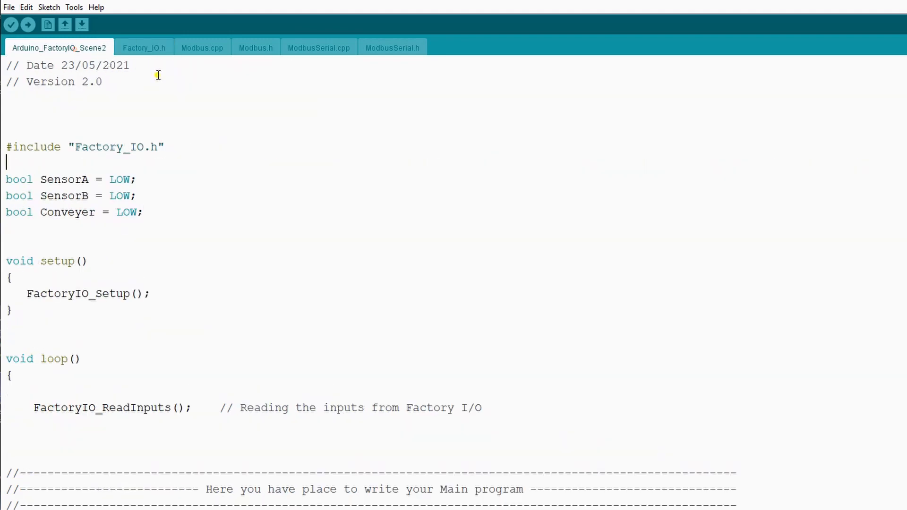
pyautogui.click(144, 47)
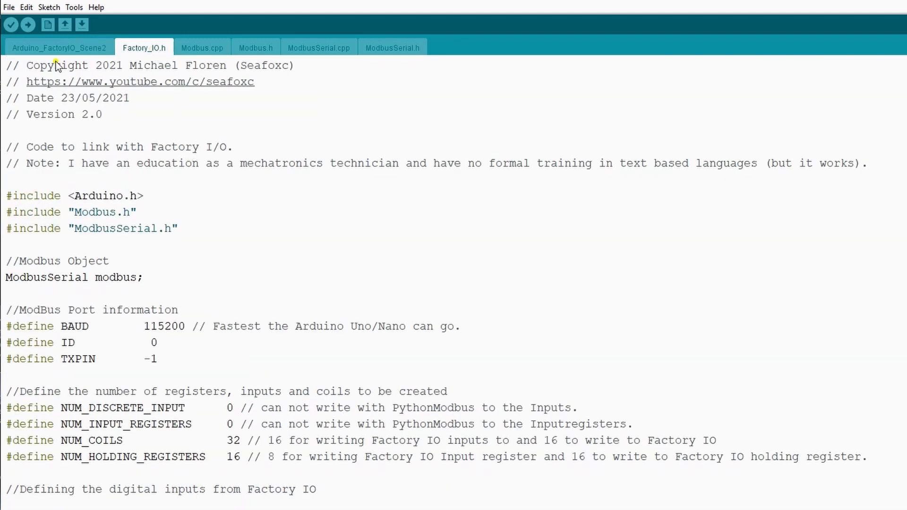
pyautogui.click(59, 47)
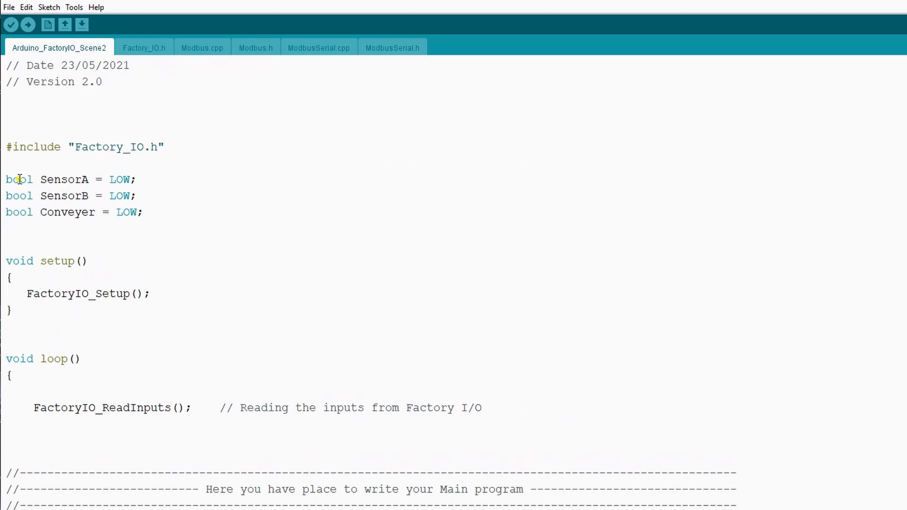
pyautogui.moveTo(126, 179)
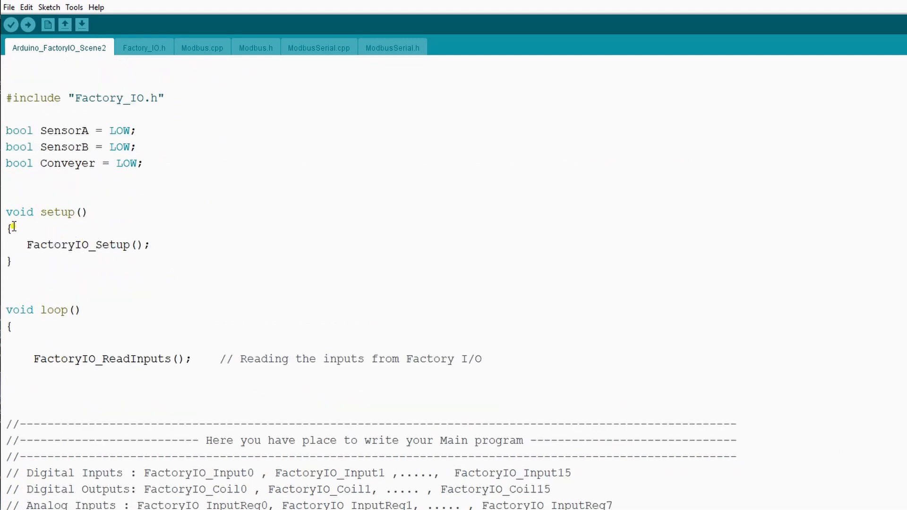
pyautogui.click(26, 244)
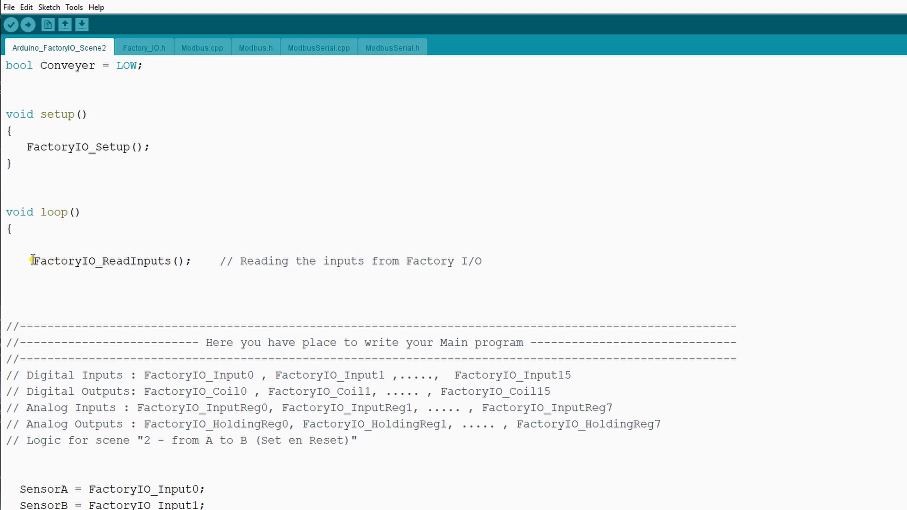
pyautogui.scroll(-3)
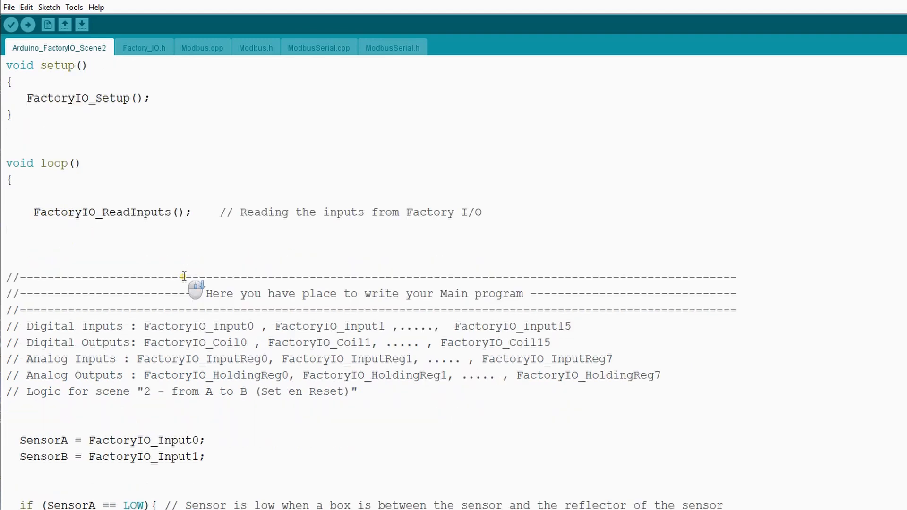
pyautogui.scroll(-3)
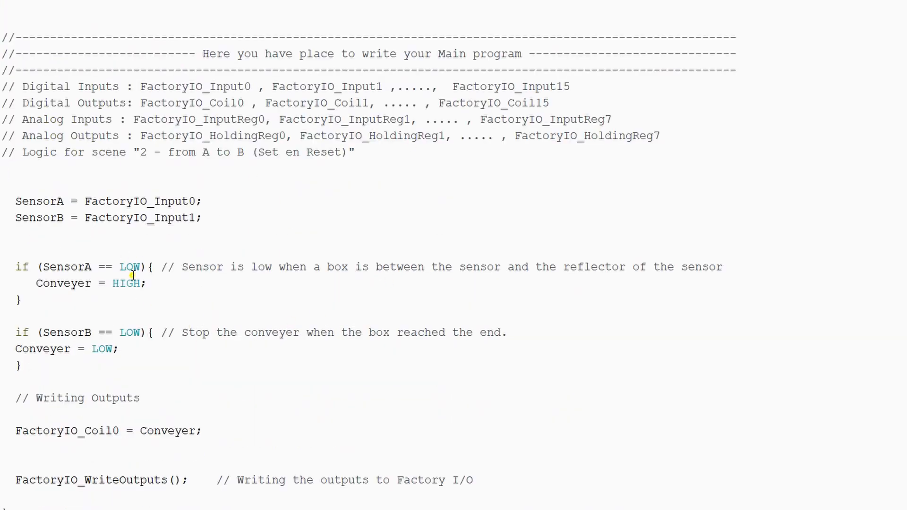
pyautogui.doubleClick(92, 480)
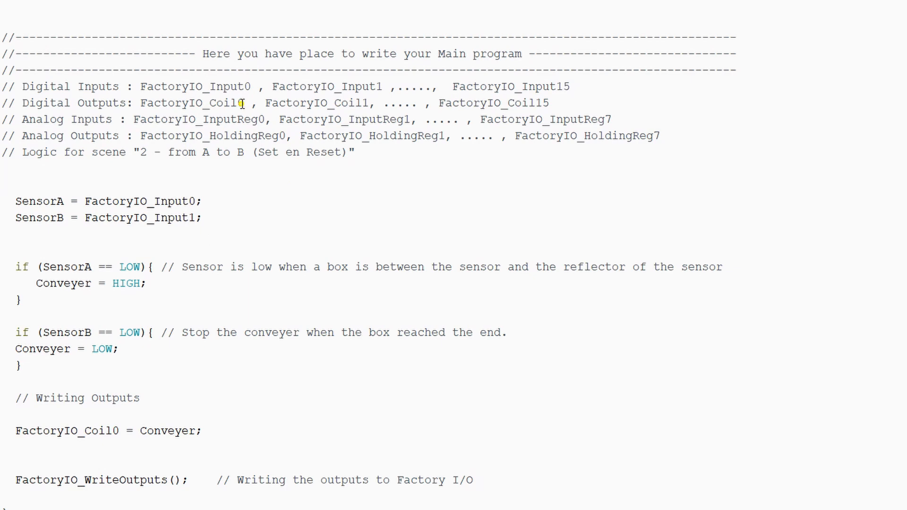
pyautogui.moveTo(163, 103)
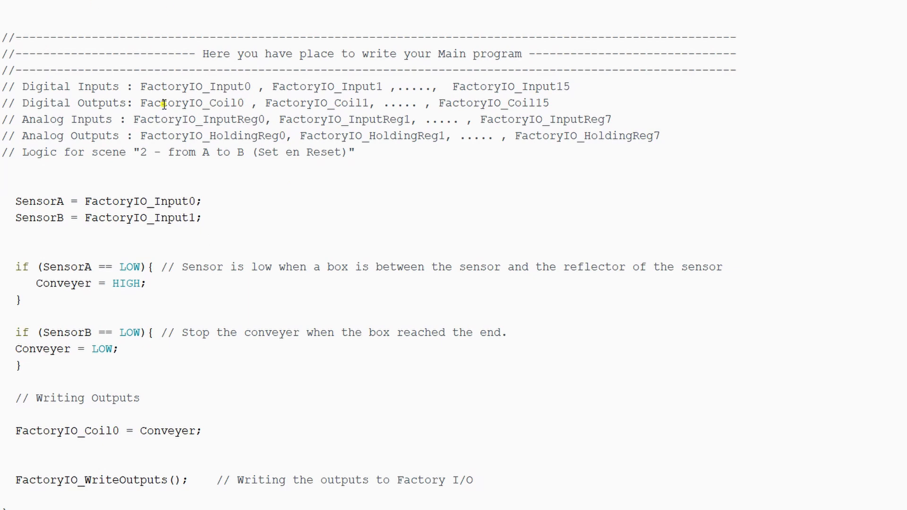
pyautogui.click(187, 413)
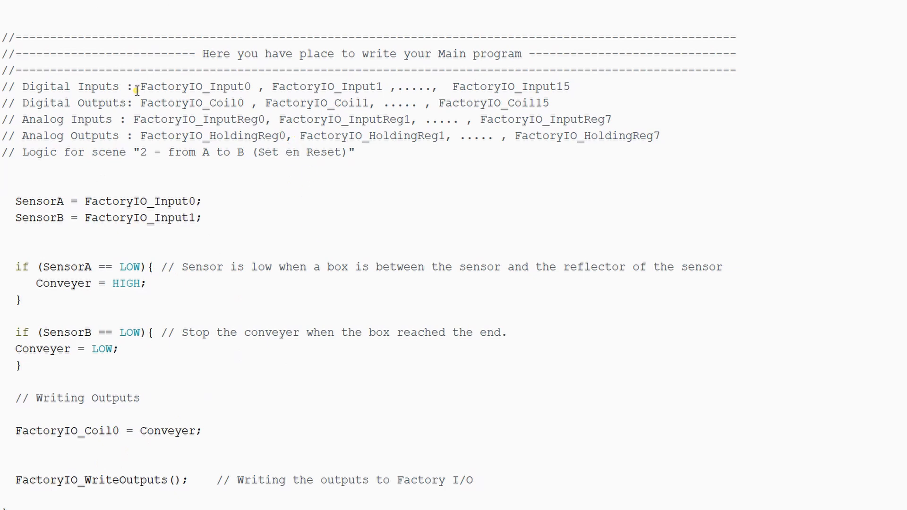
pyautogui.doubleClick(194, 86)
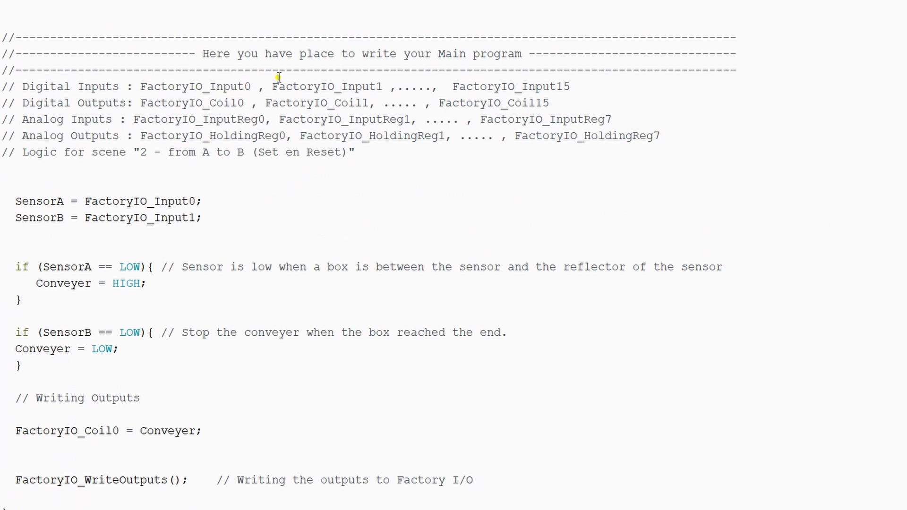
pyautogui.moveTo(315, 87)
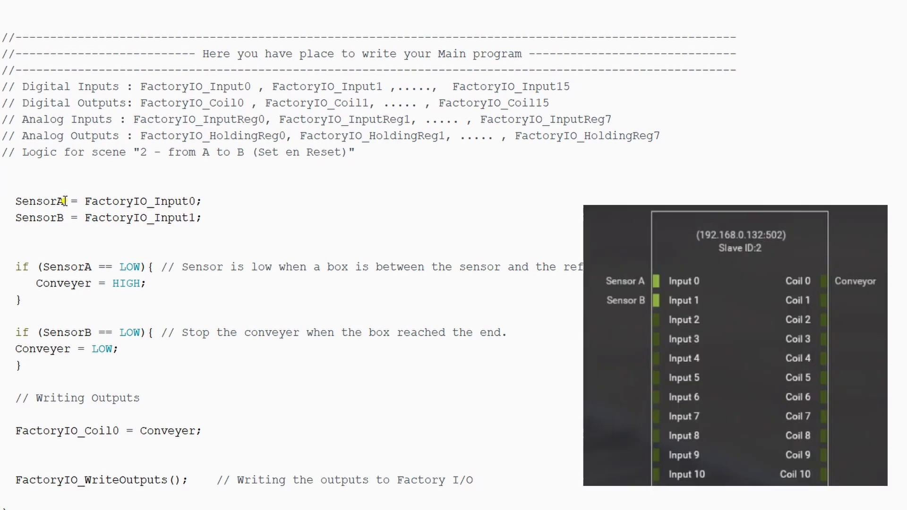
pyautogui.doubleClick(40, 202)
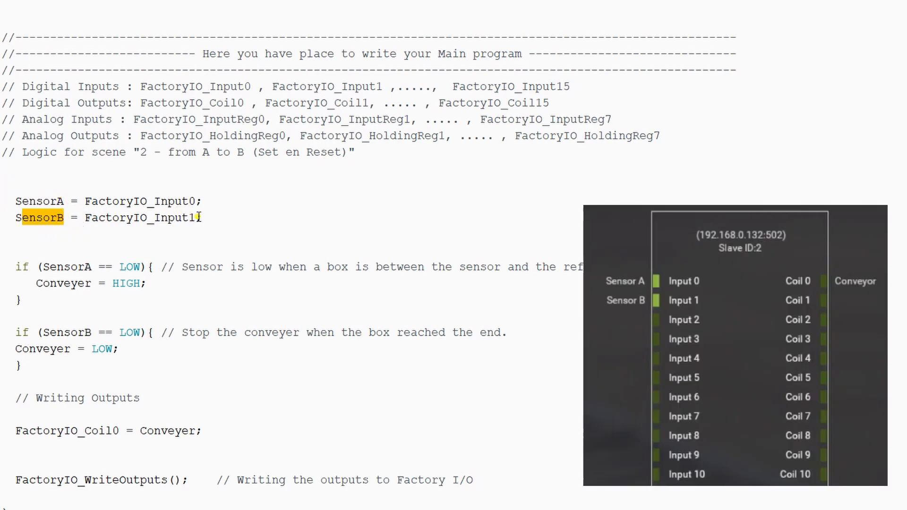
pyautogui.click(199, 430)
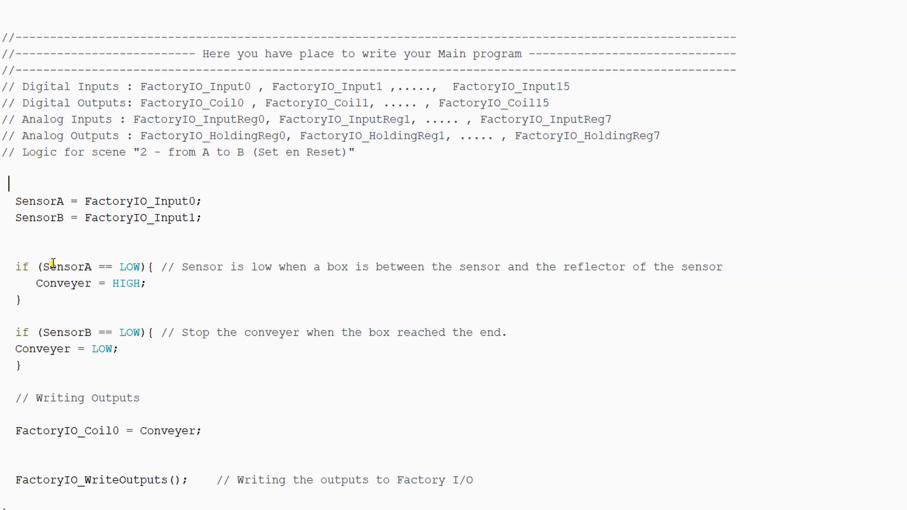
pyautogui.moveTo(134, 284)
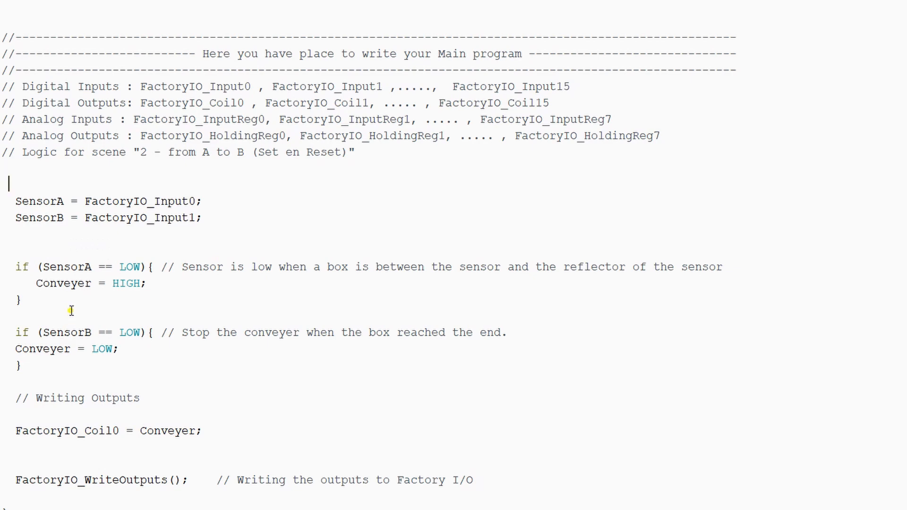
pyautogui.moveTo(133, 346)
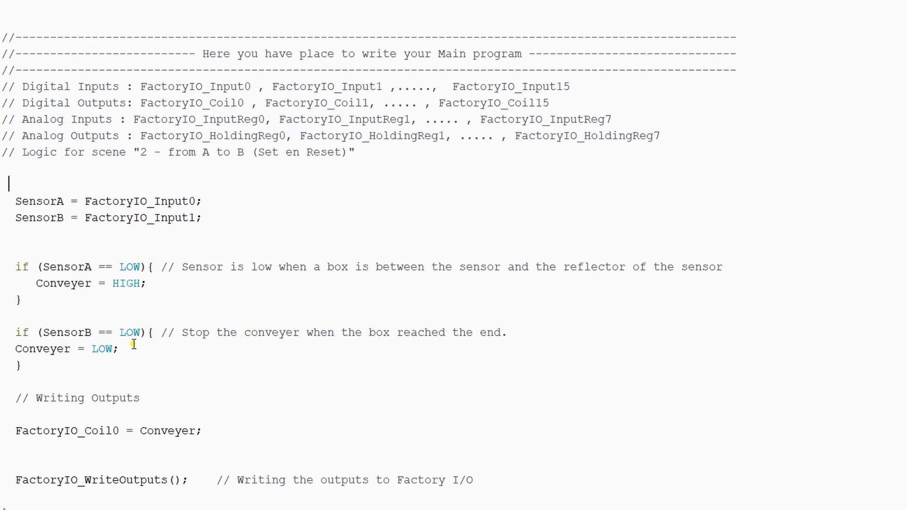
pyautogui.moveTo(132, 266)
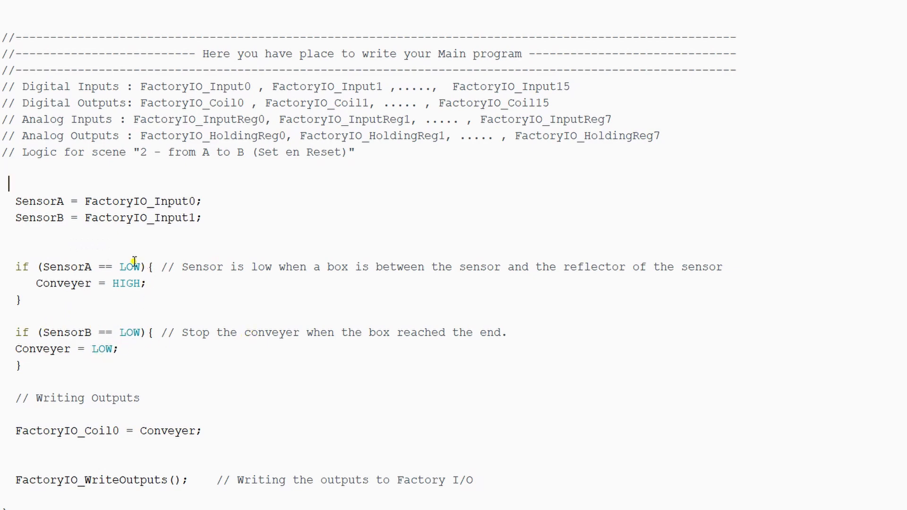
pyautogui.doubleClick(131, 266)
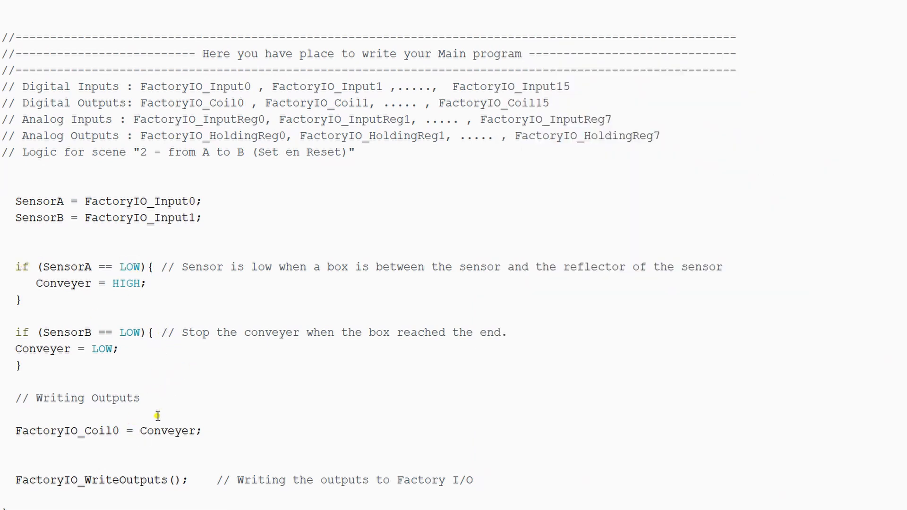
pyautogui.tripleClick(109, 431)
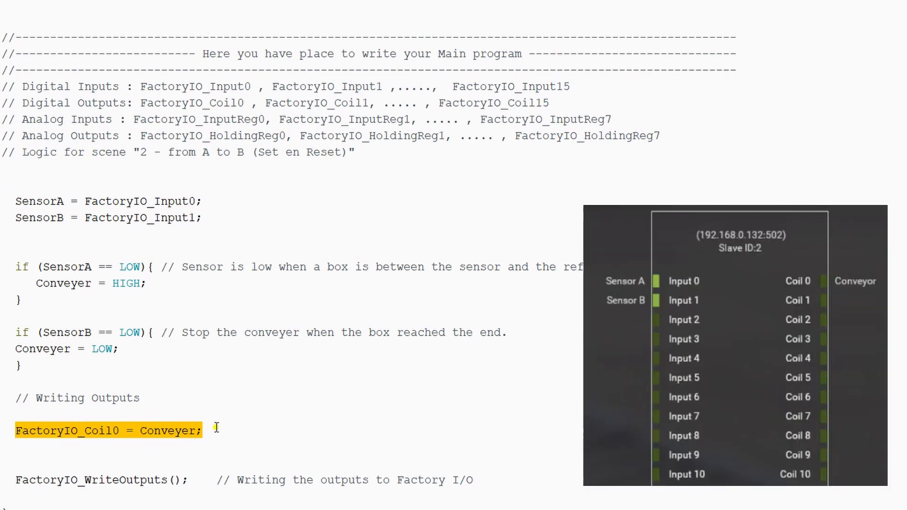
pyautogui.click(76, 452)
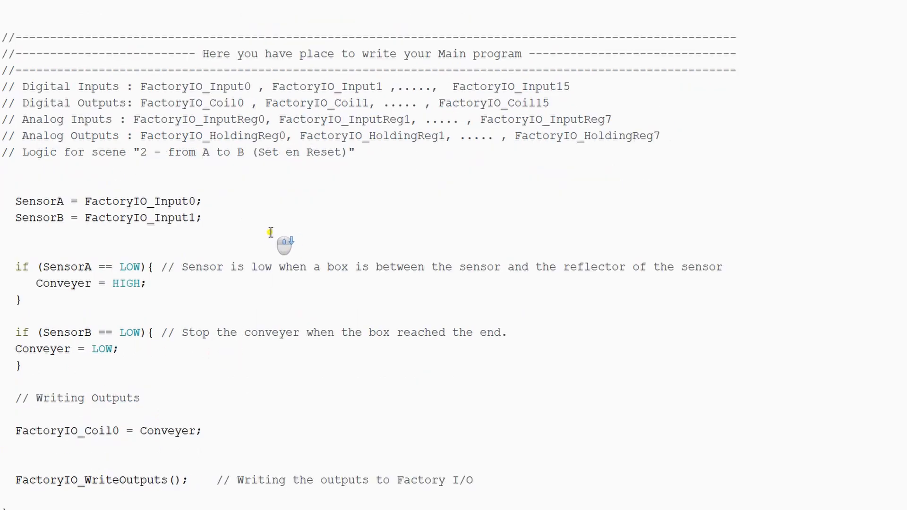
pyautogui.moveTo(217, 228)
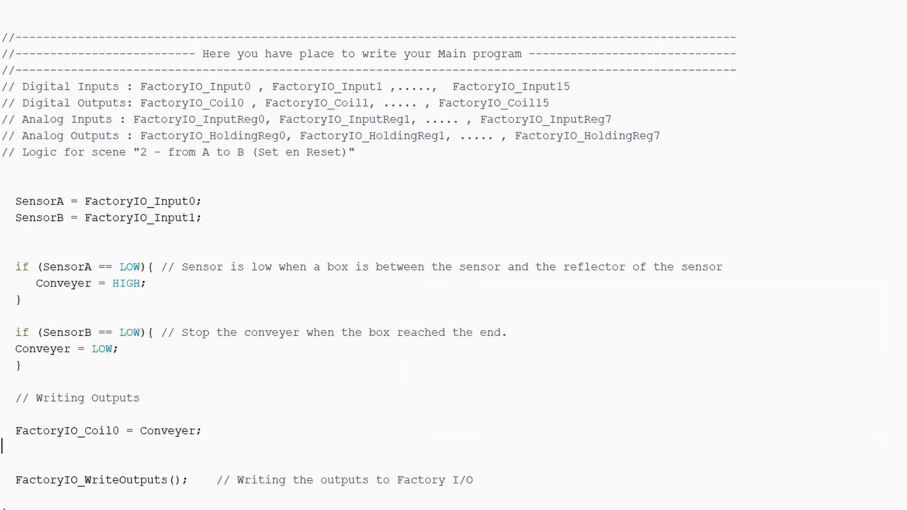
pyautogui.moveTo(372, 189)
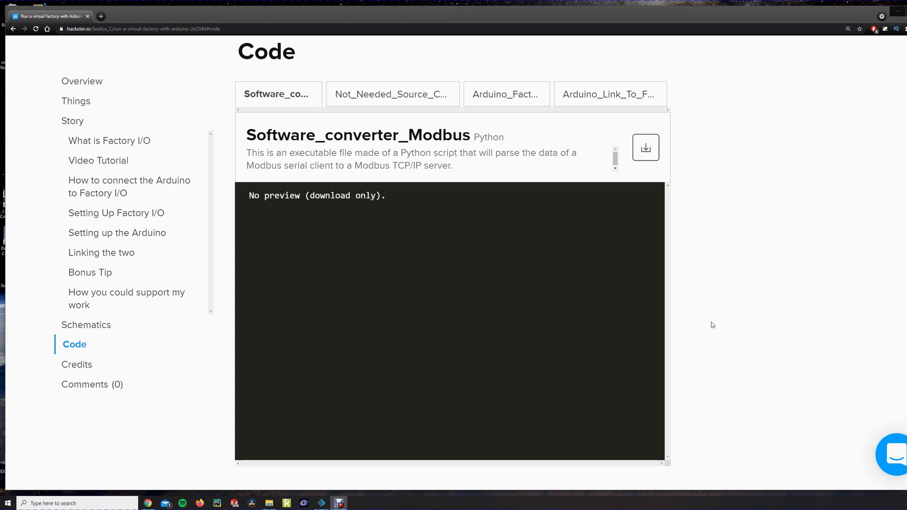
pyautogui.moveTo(512, 116)
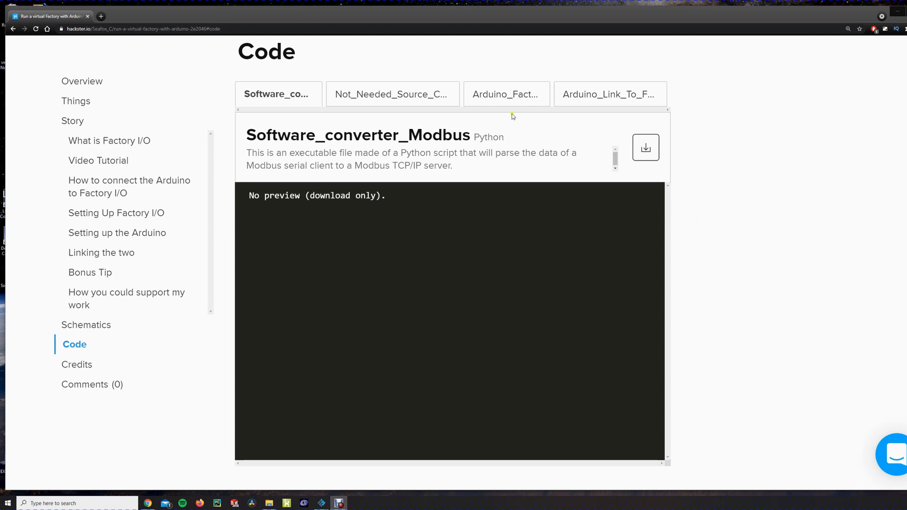
pyautogui.moveTo(279, 176)
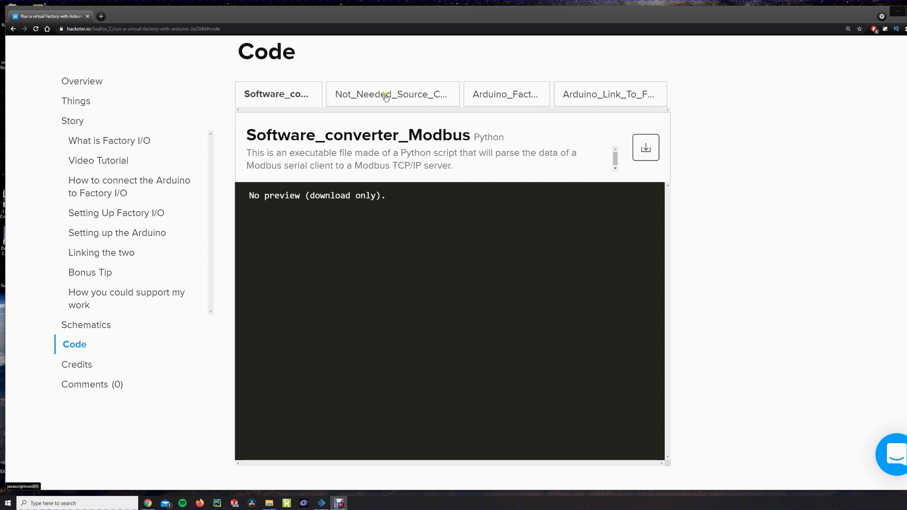
# Step: Preview the Python source, then download the Software_converter_Modbus executable Link_To_Factory_IO.exe
pyautogui.click(391, 94)
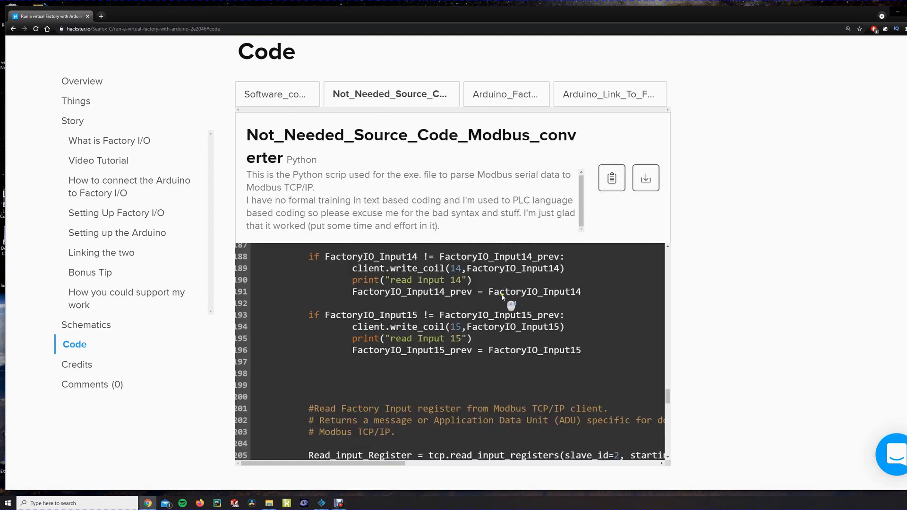
pyautogui.click(277, 94)
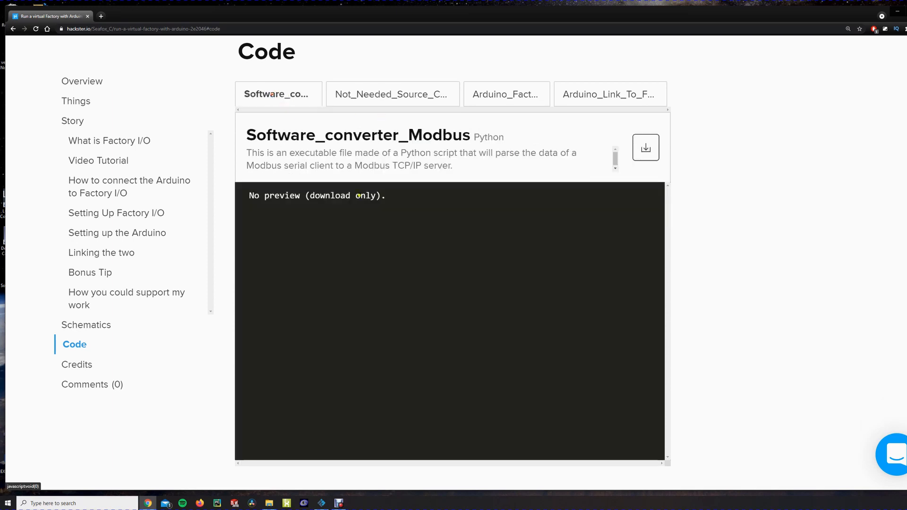
pyautogui.moveTo(426, 208)
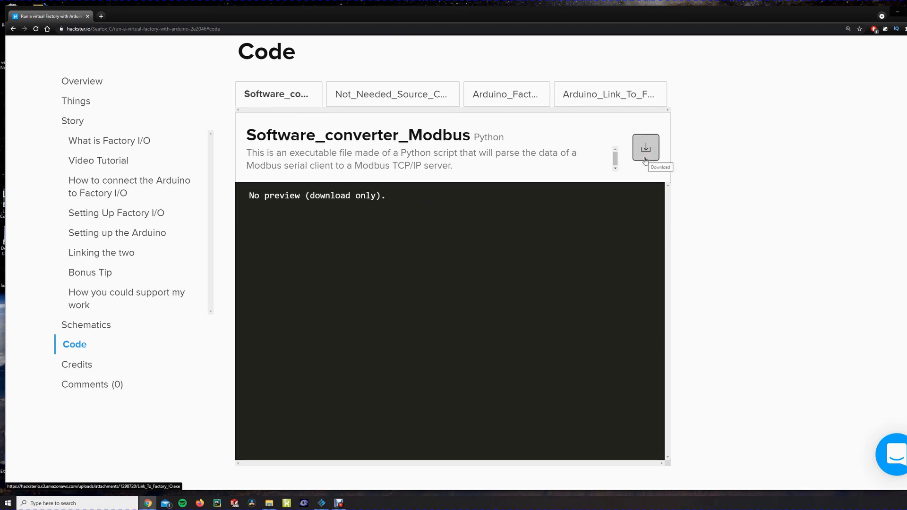
pyautogui.click(646, 148)
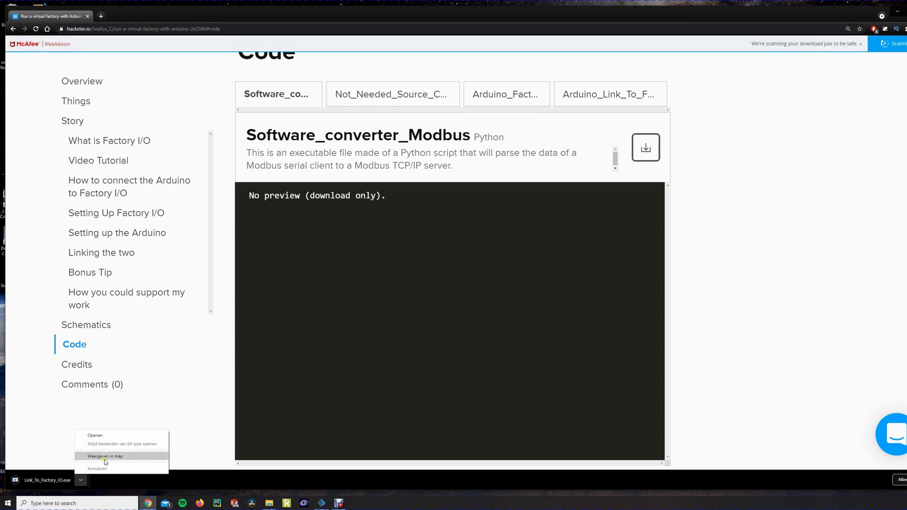
# Step: Launch Link_To_Factory_IO.exe from Downloads, running it anyway past the SmartScreen warning
pyautogui.click(105, 458)
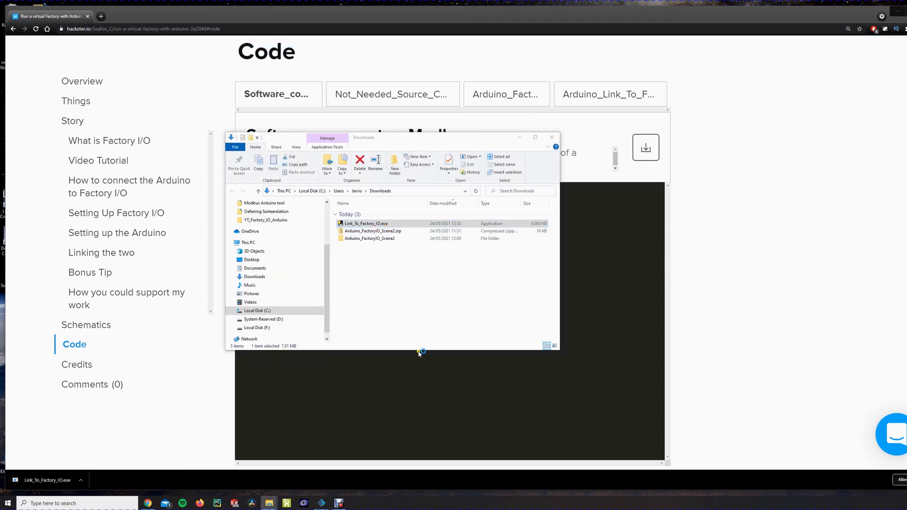
pyautogui.doubleClick(367, 223)
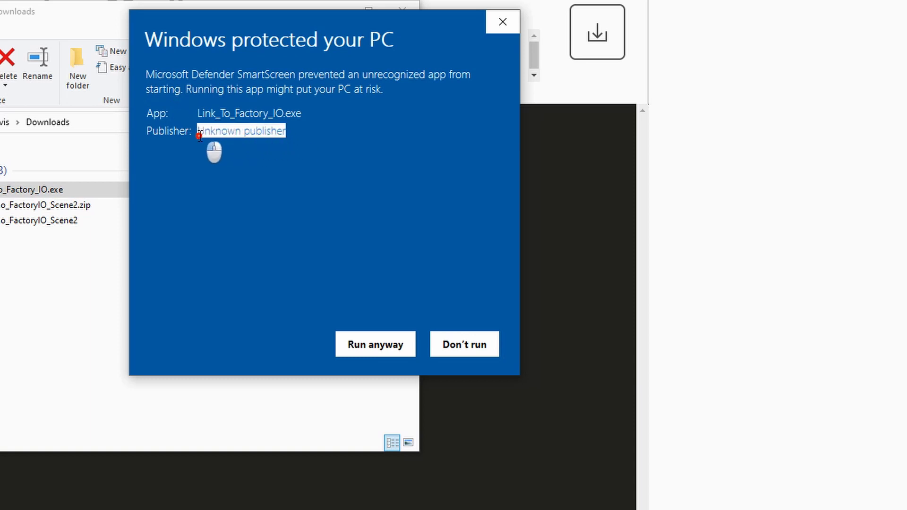
pyautogui.moveTo(393, 322)
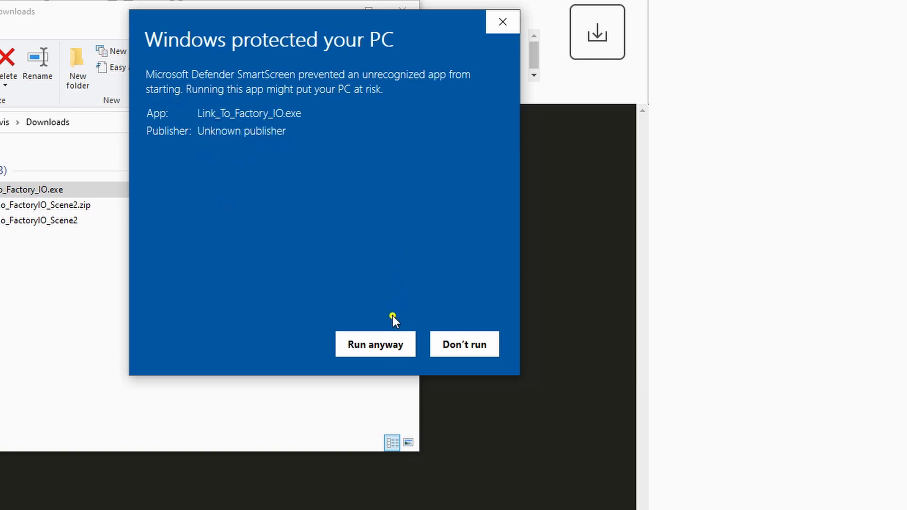
pyautogui.click(463, 344)
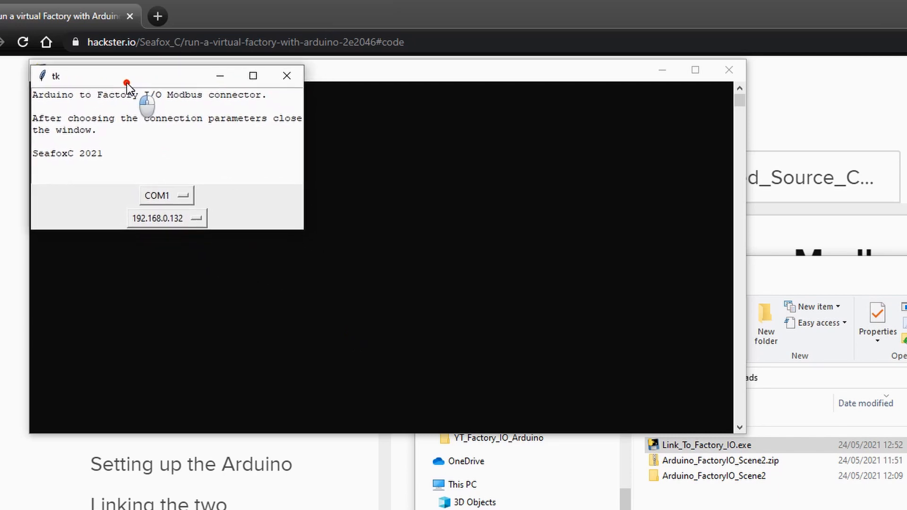
# Step: Connect the bridge on COM6 to 192.168.0.132 reading inputs 0 and 1, and reposition its console
pyautogui.click(184, 190)
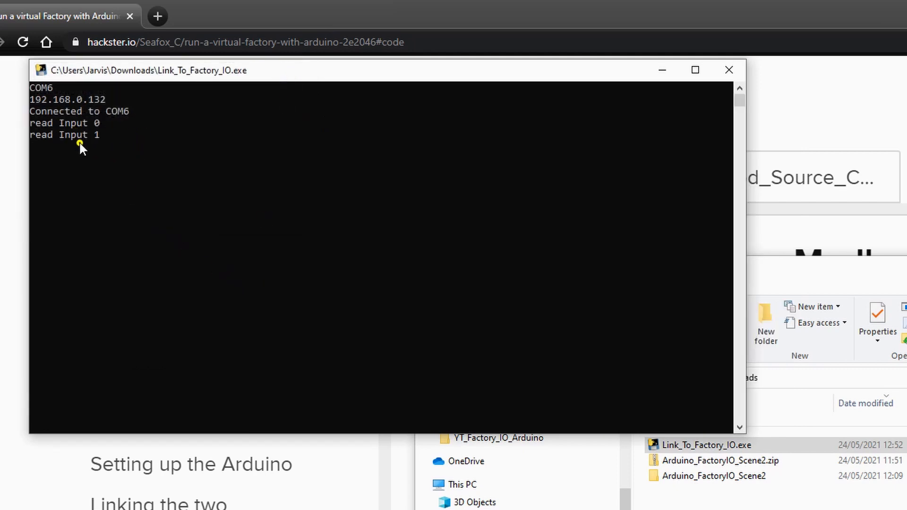
pyautogui.moveTo(133, 149)
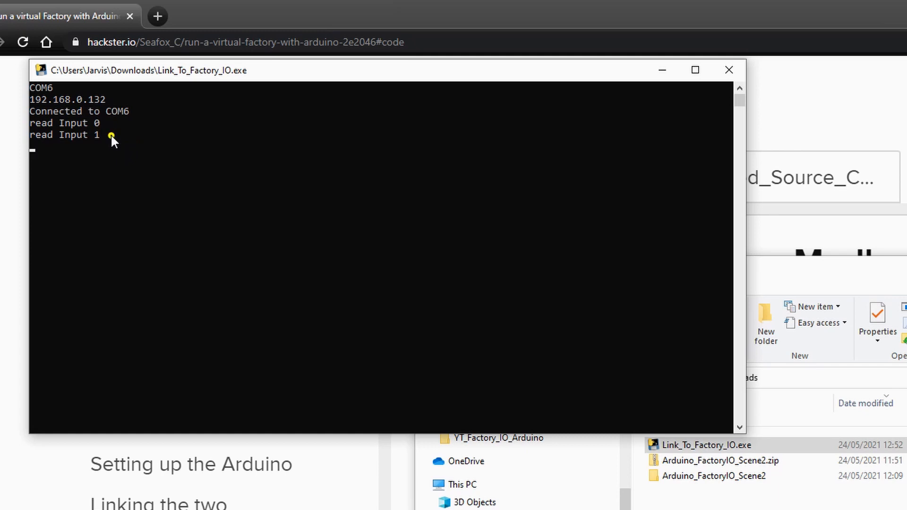
pyautogui.moveTo(108, 126)
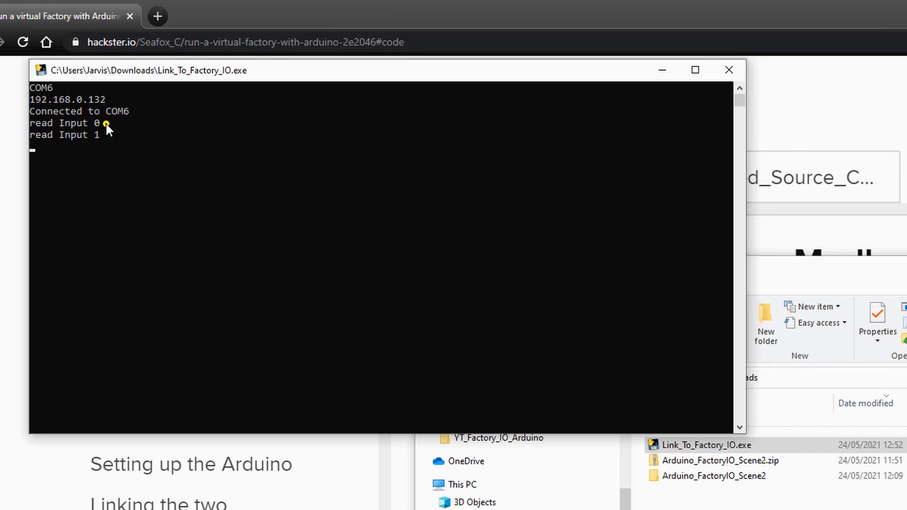
pyautogui.moveTo(300, 176)
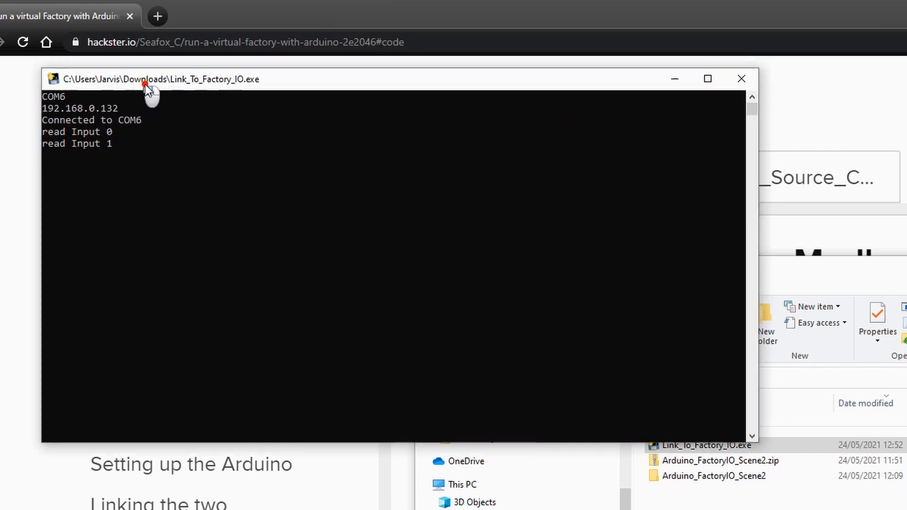
pyautogui.moveTo(150, 79); pyautogui.dragTo(226, 141)
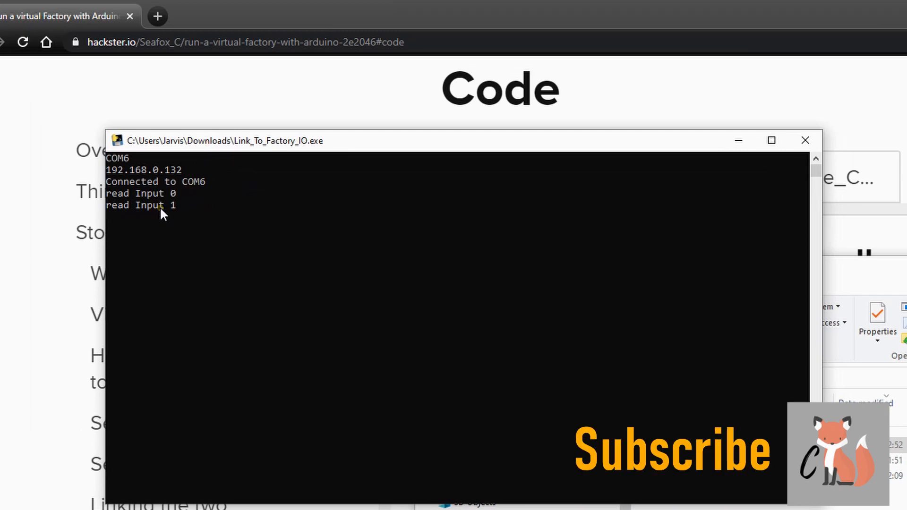
pyautogui.moveTo(167, 220)
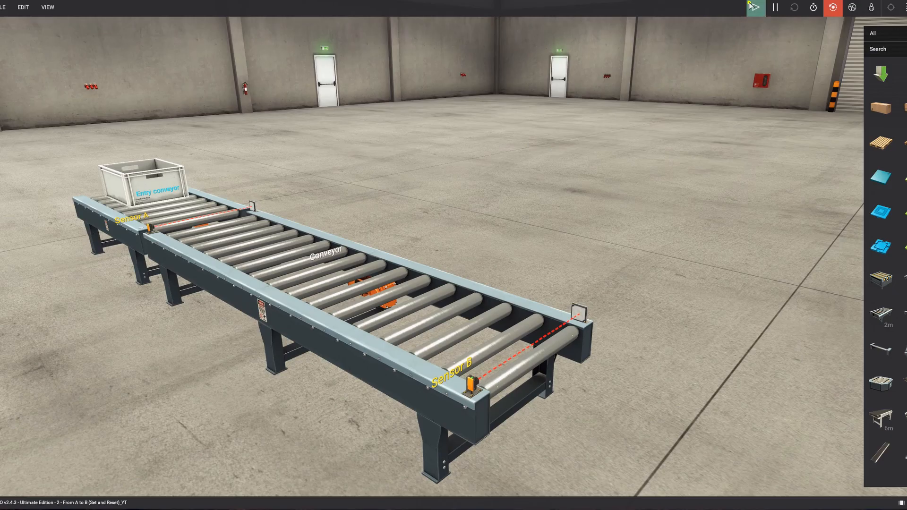
# Step: Start the From A to B (Set and Reset) conveyor simulation
pyautogui.click(755, 7)
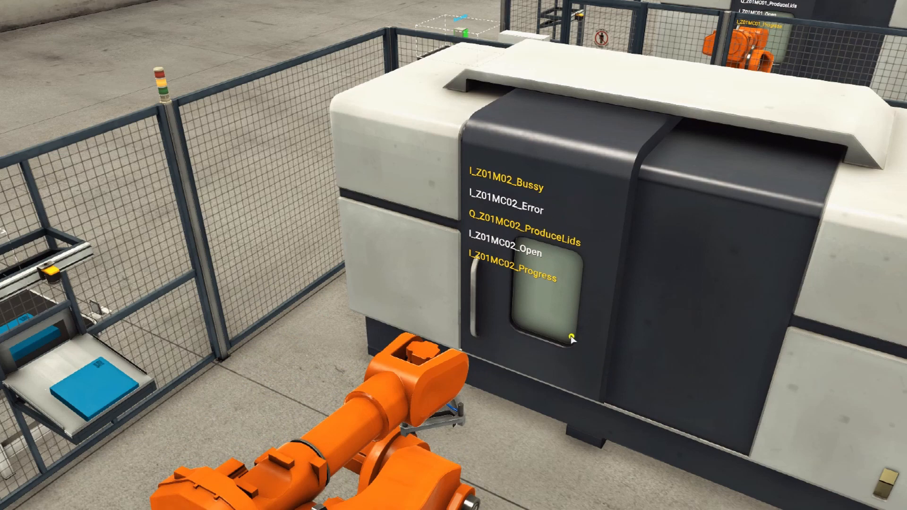
pyautogui.moveTo(847, 279)
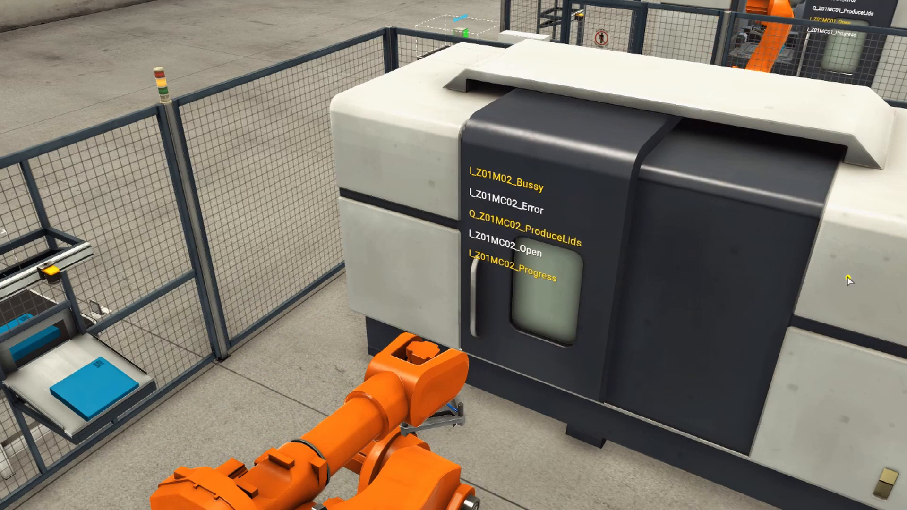